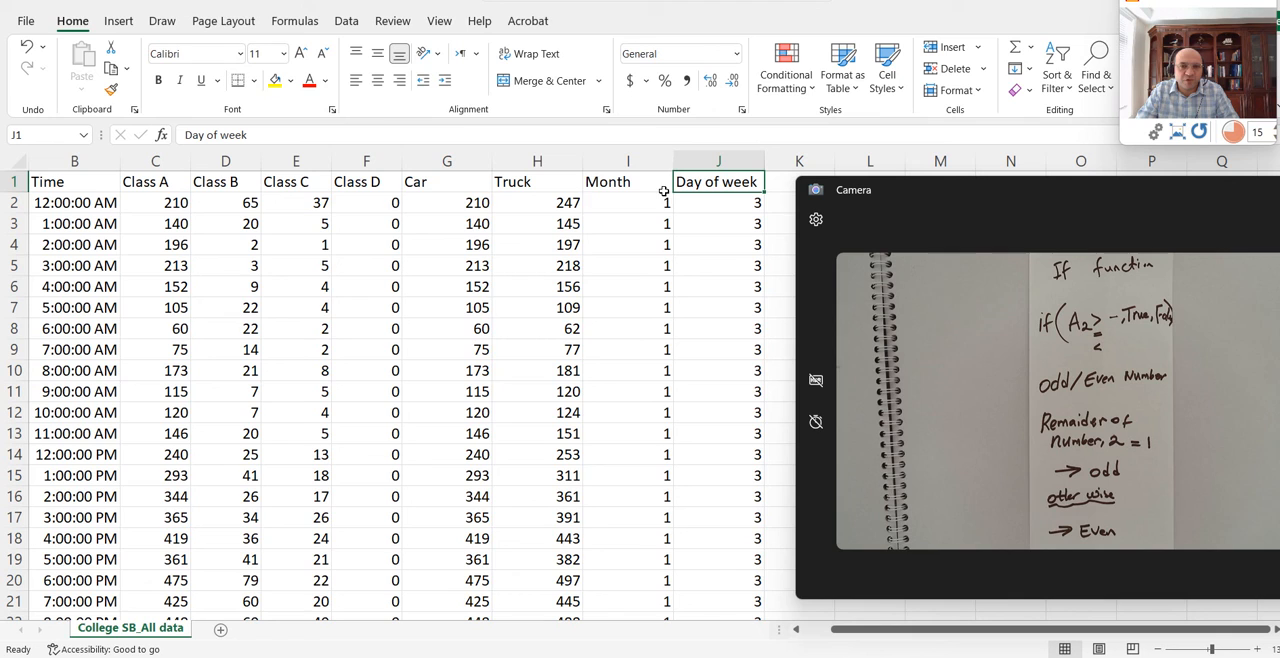
mouse_move(240, 644)
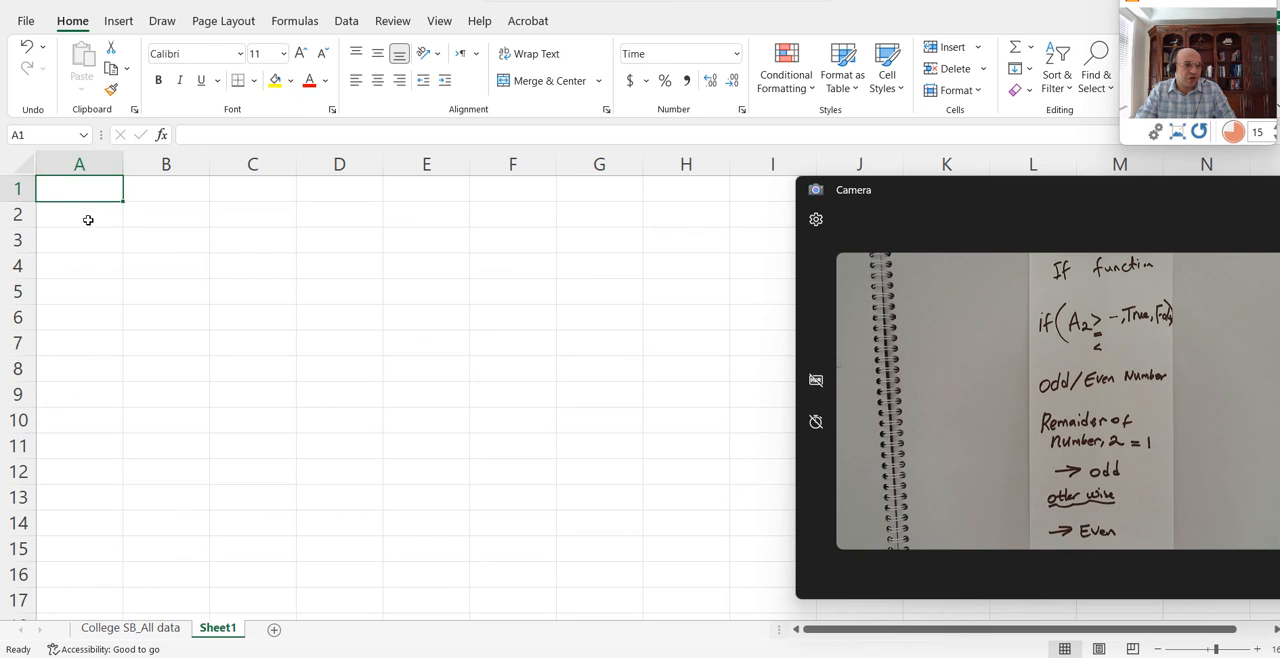
Enter 4567 in cell A2 and change its number format from time to General
left_click(79, 214)
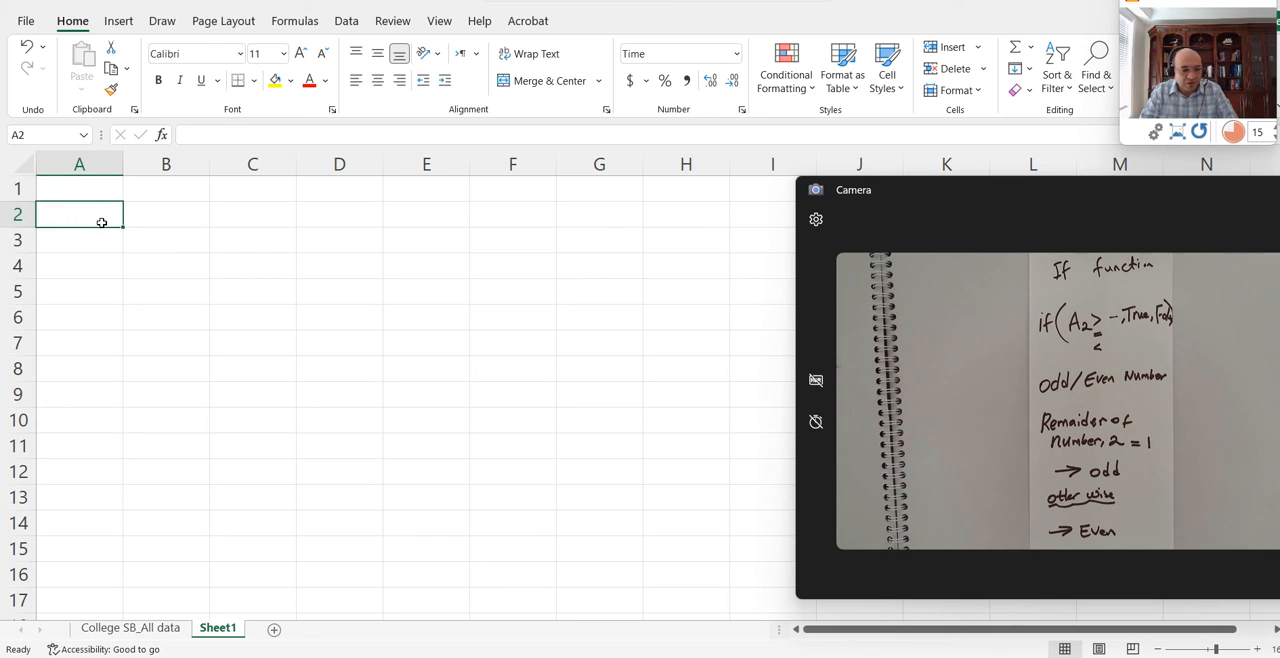
type("4567")
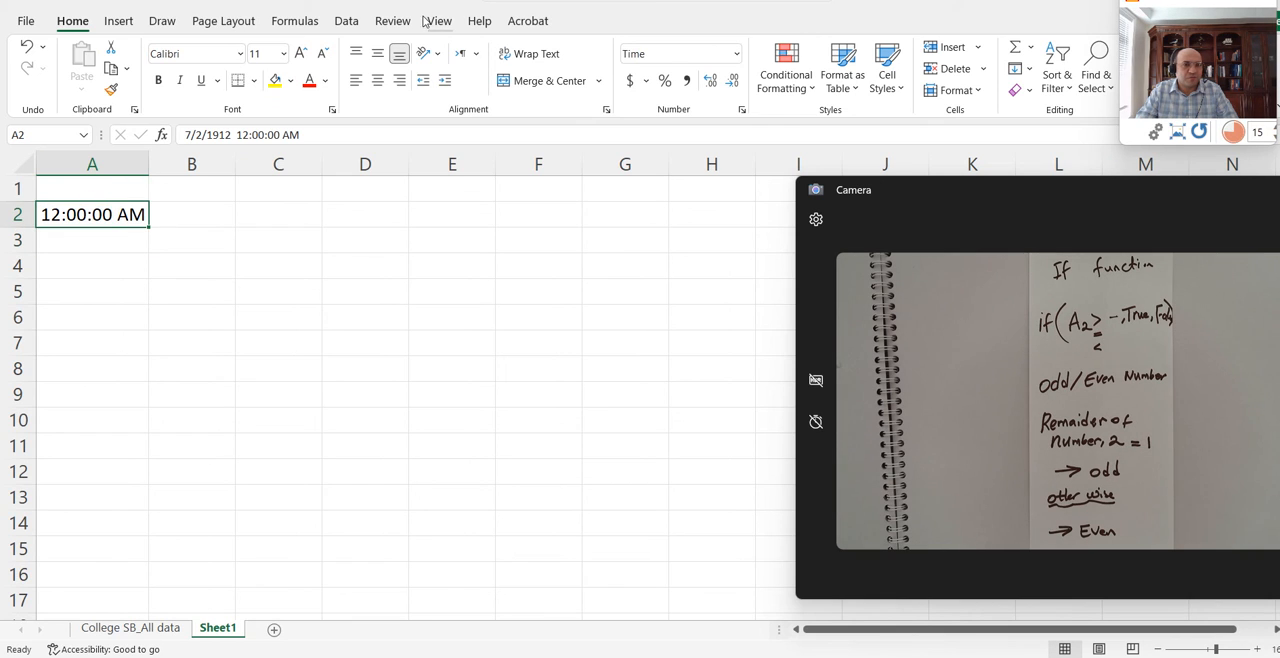
left_click(735, 53)
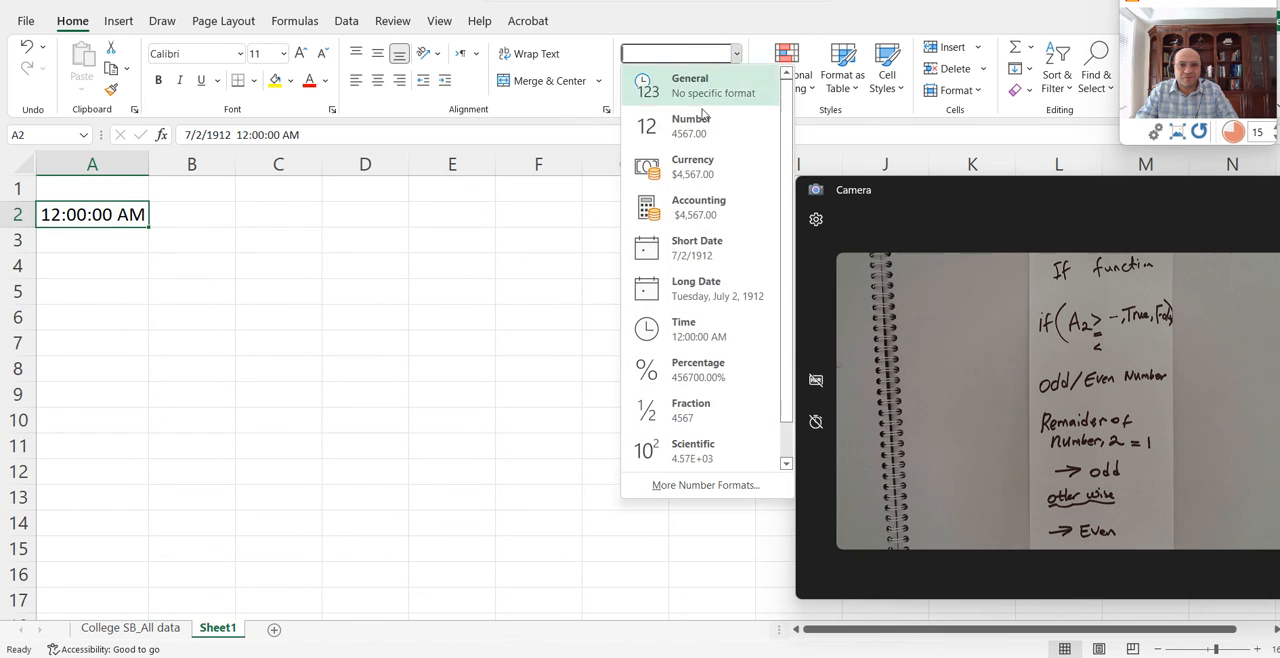
mouse_move(700, 207)
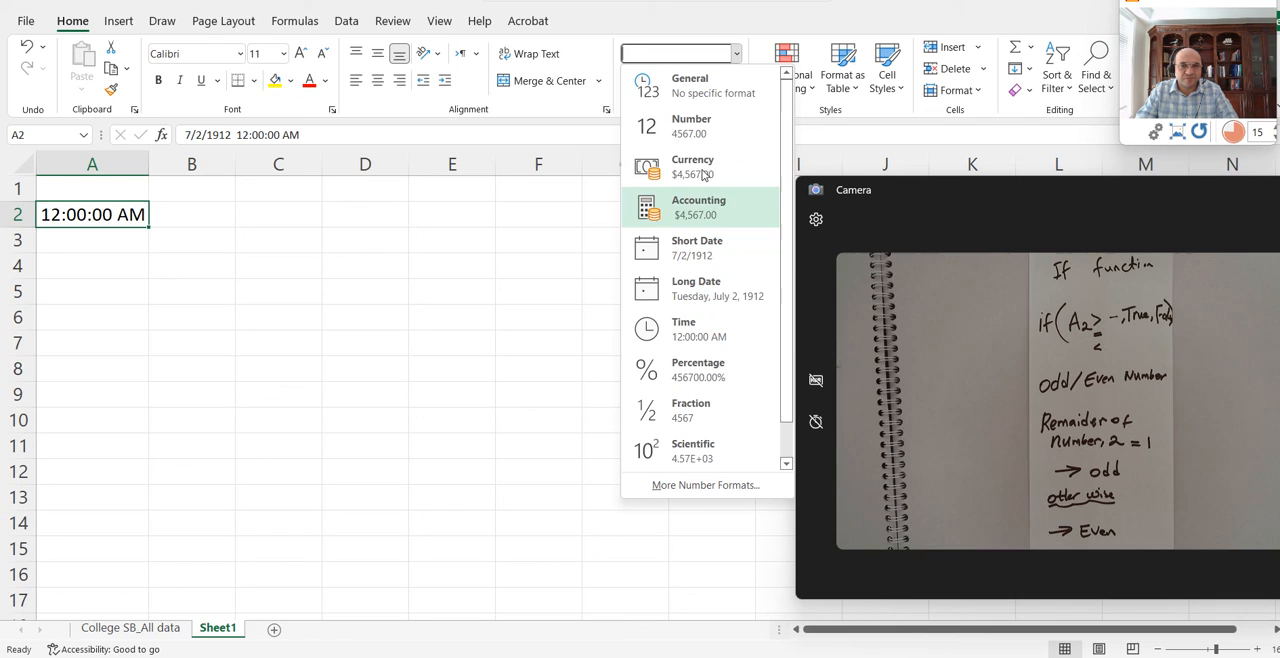
left_click(690, 85)
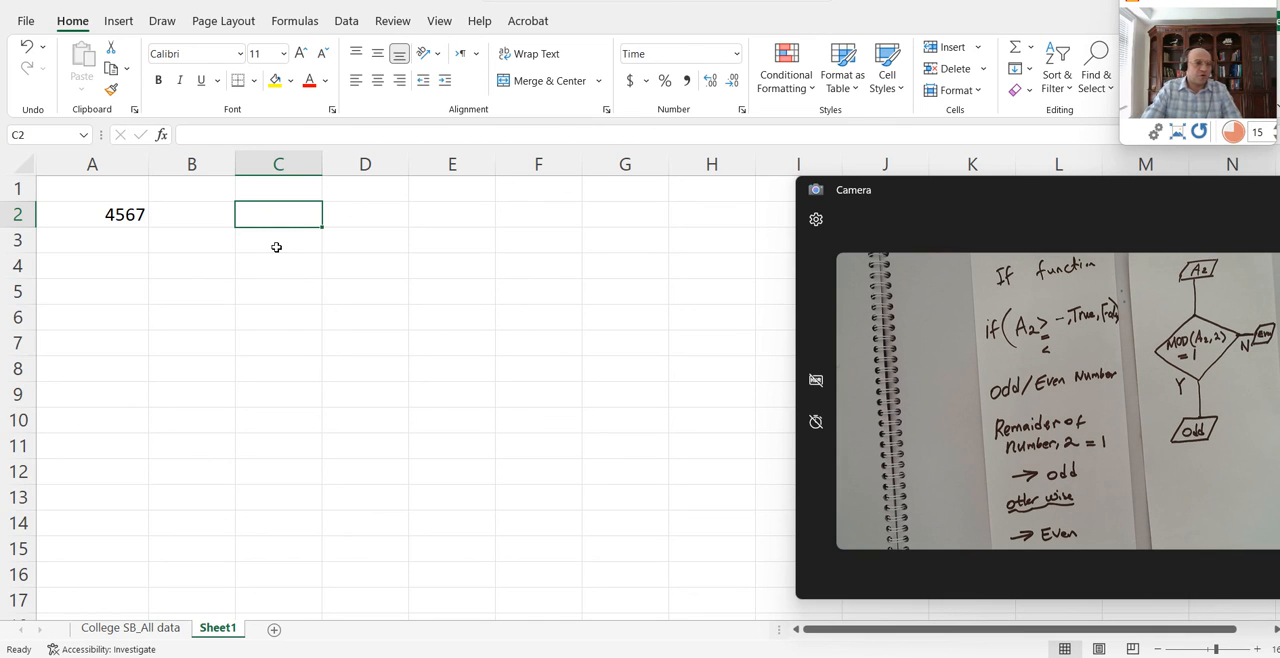
mouse_move(290, 232)
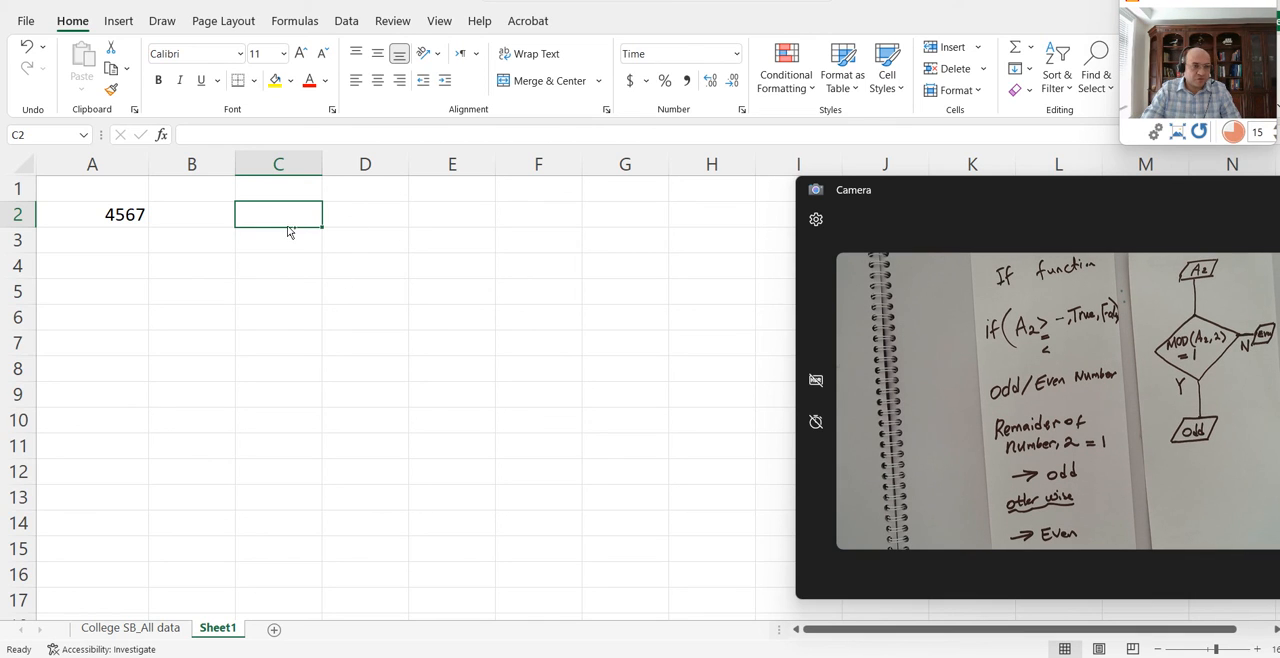
Enter =IF(MOD(A2,2)=1,"Odd","Even") in cell C2
type("=")
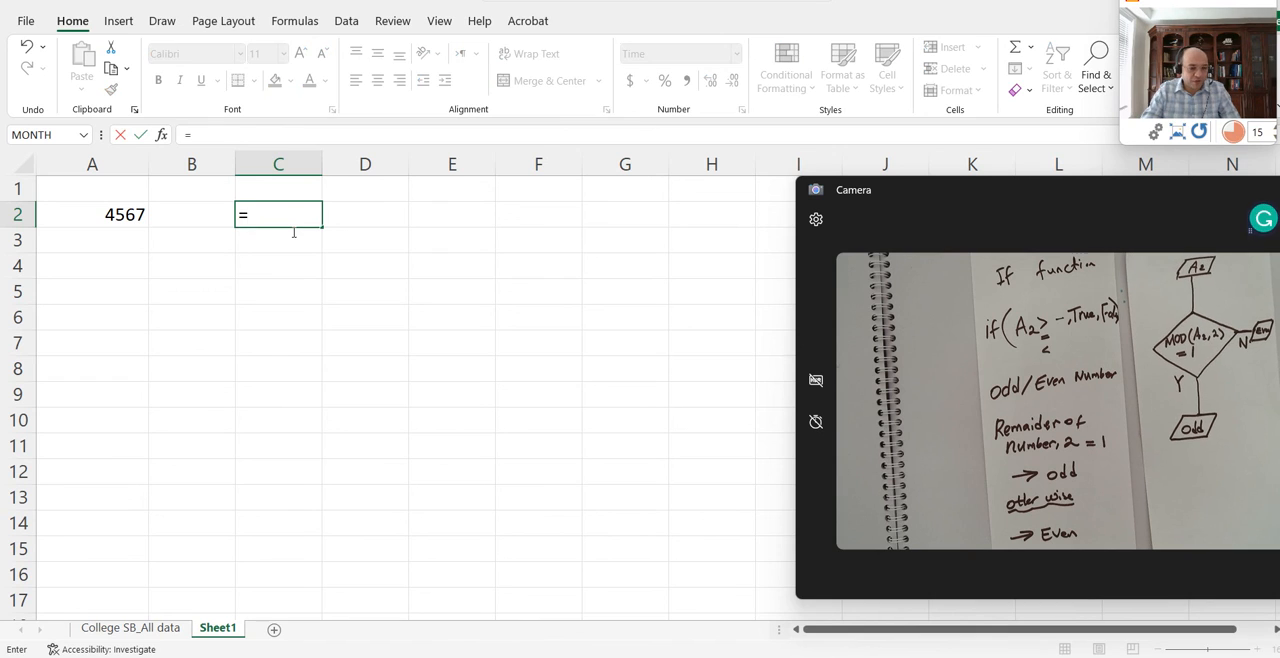
type("if(")
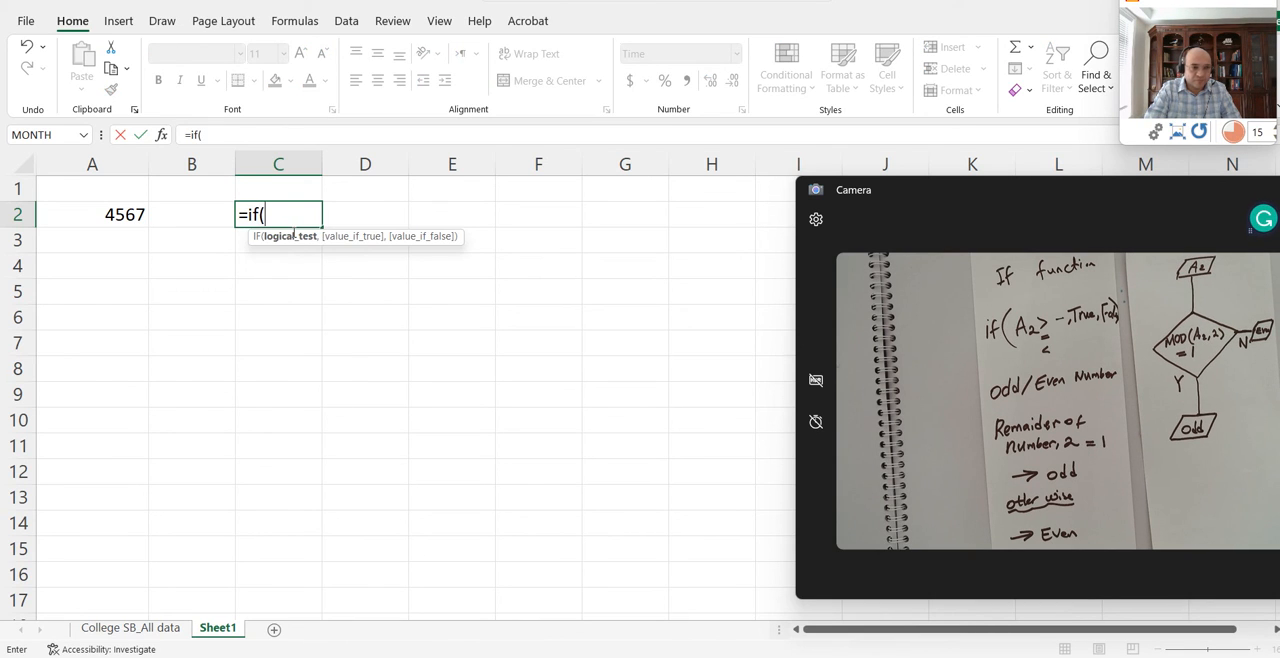
type("MOD")
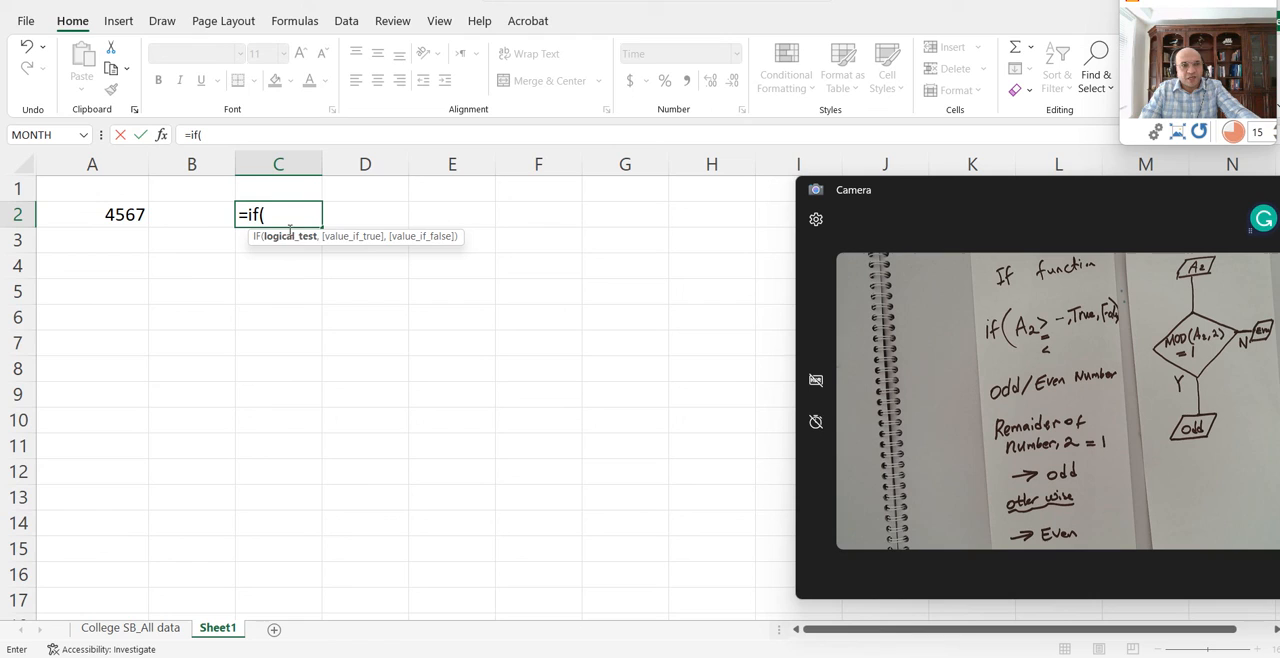
mouse_move(355, 247)
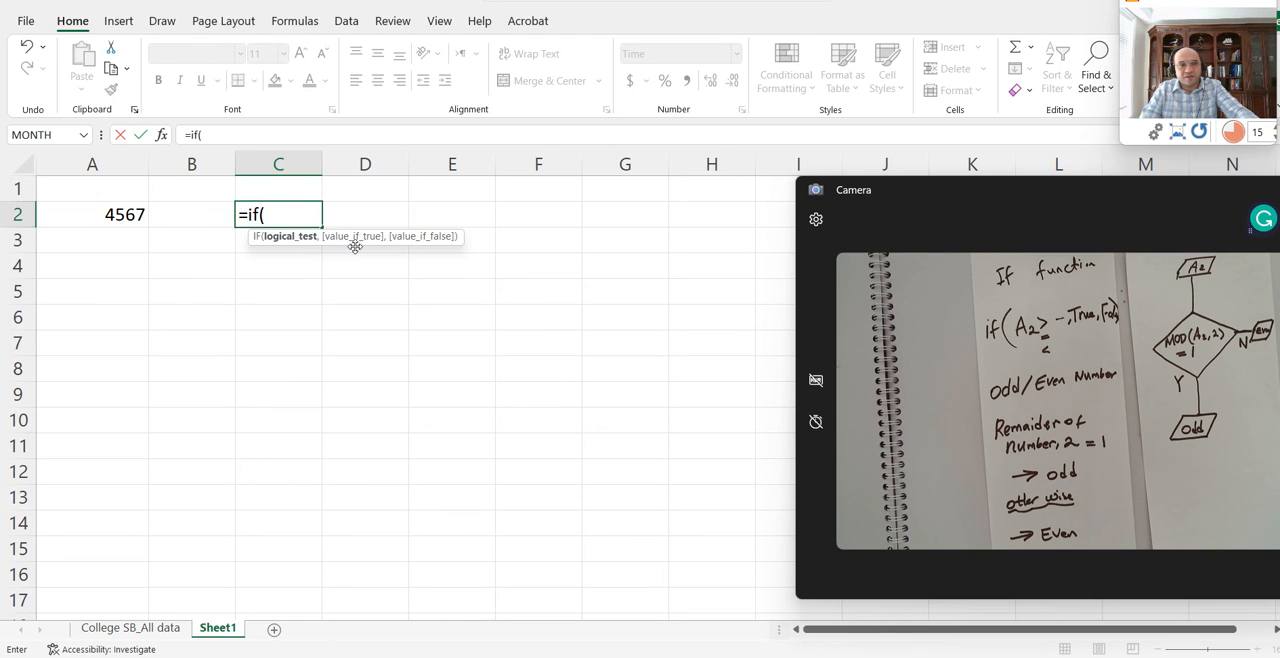
mouse_move(425, 245)
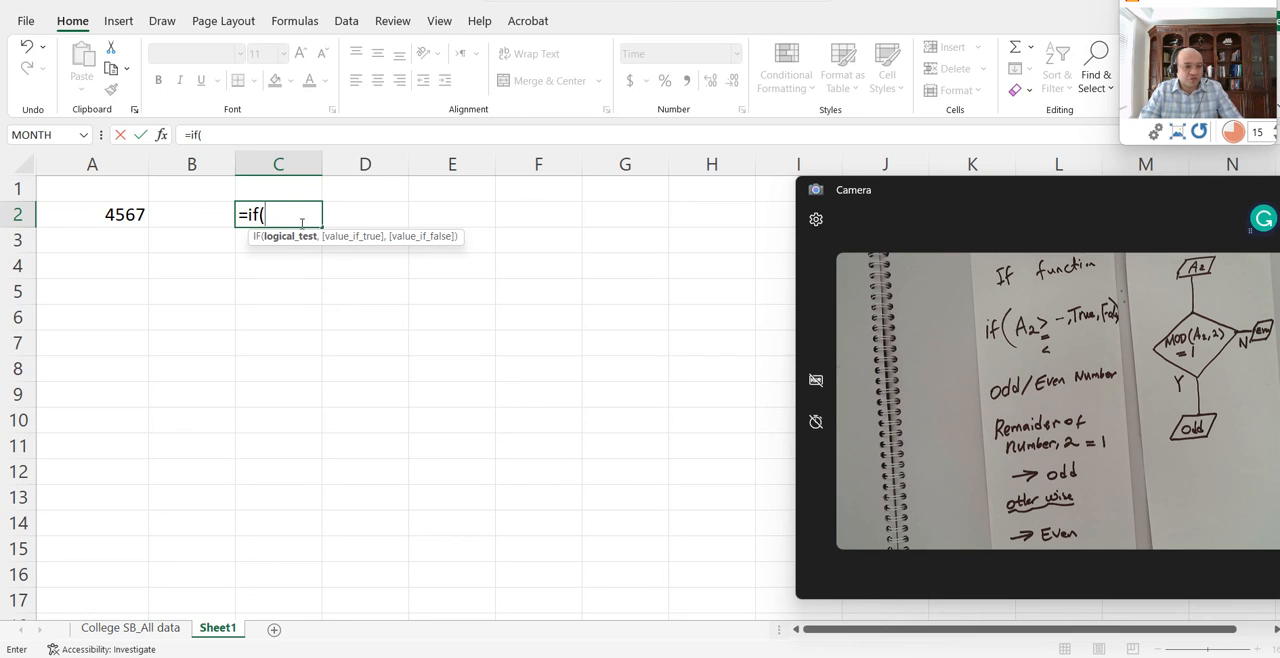
type("MOD(A2,2")
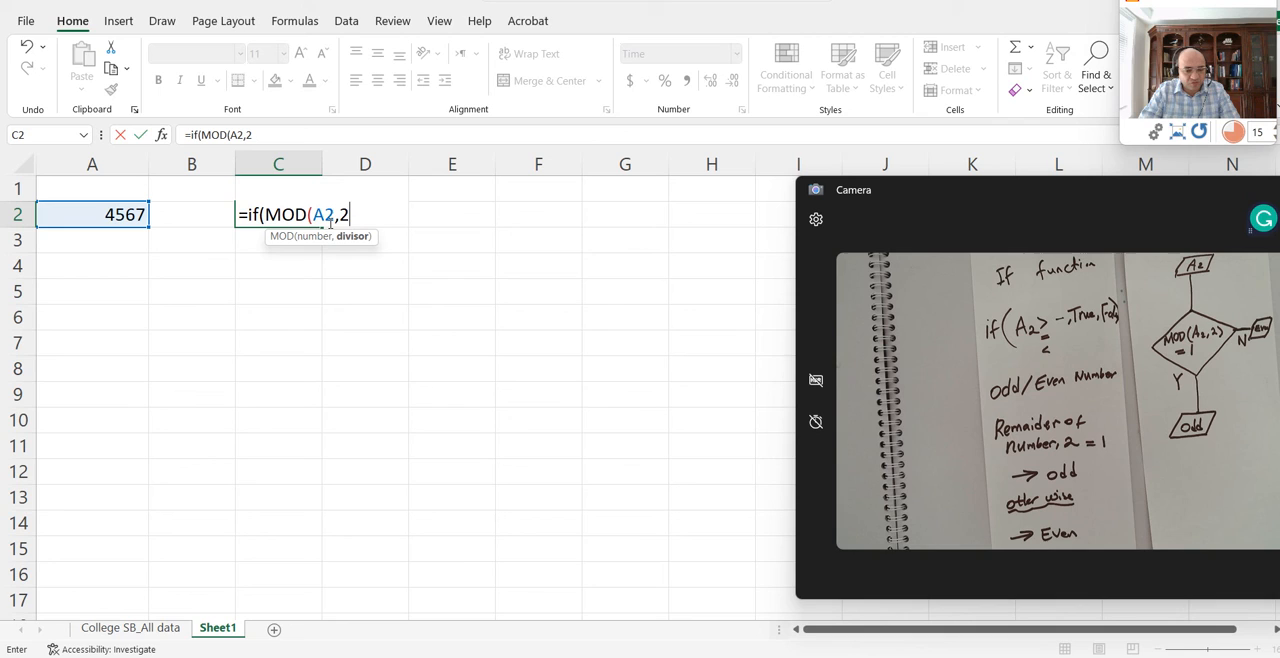
type(")=")
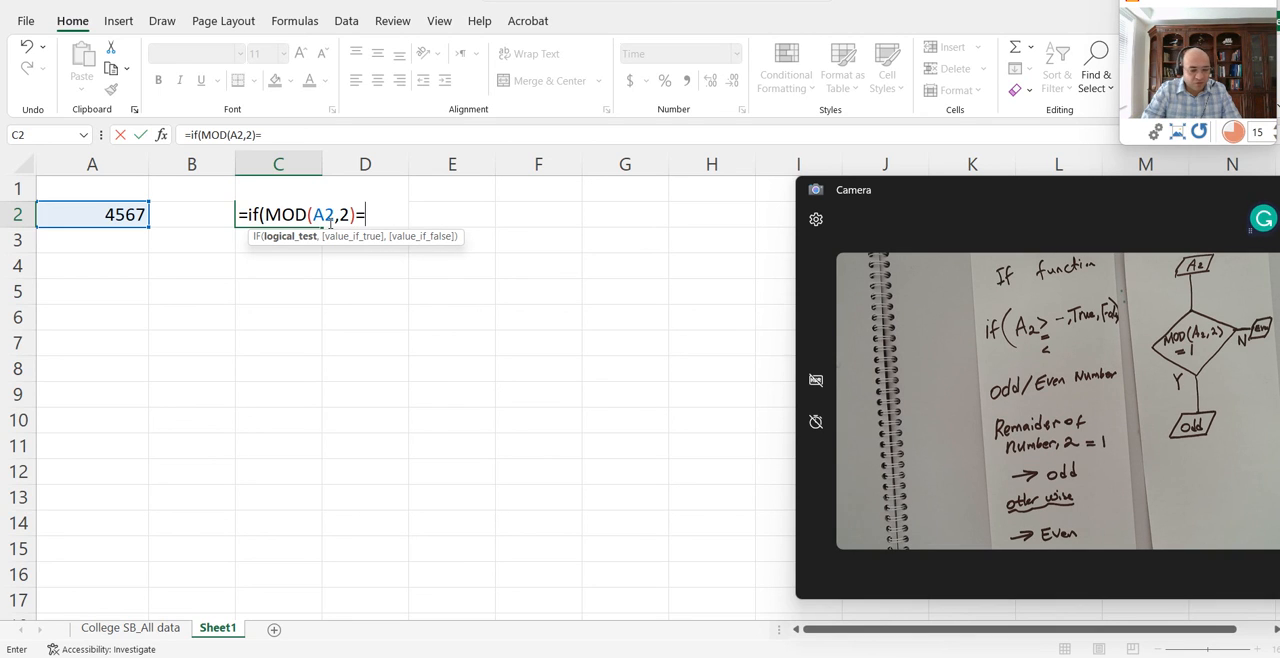
type("1")
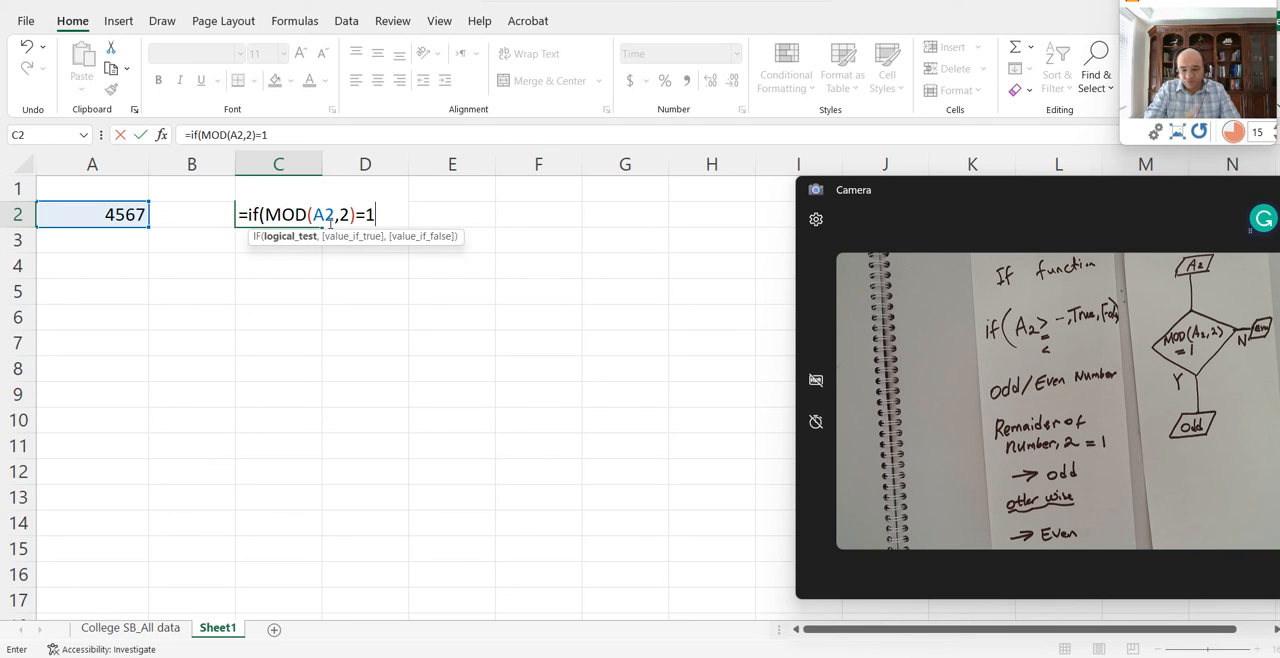
type(",")
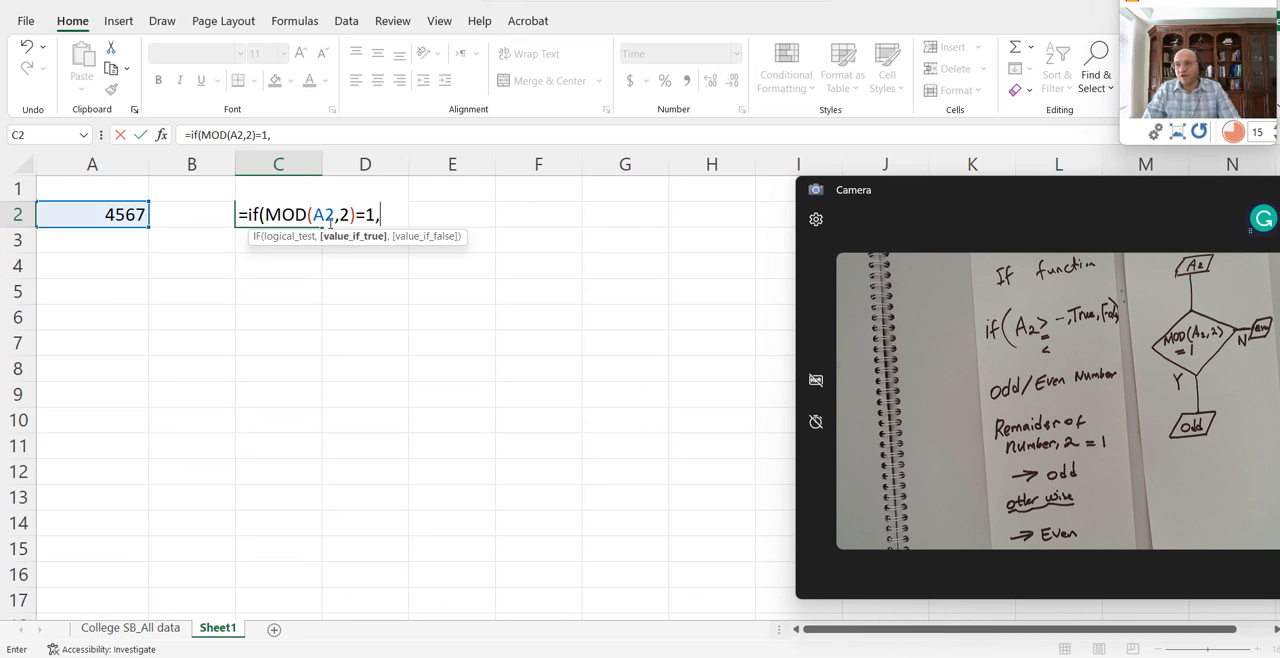
type("\"")
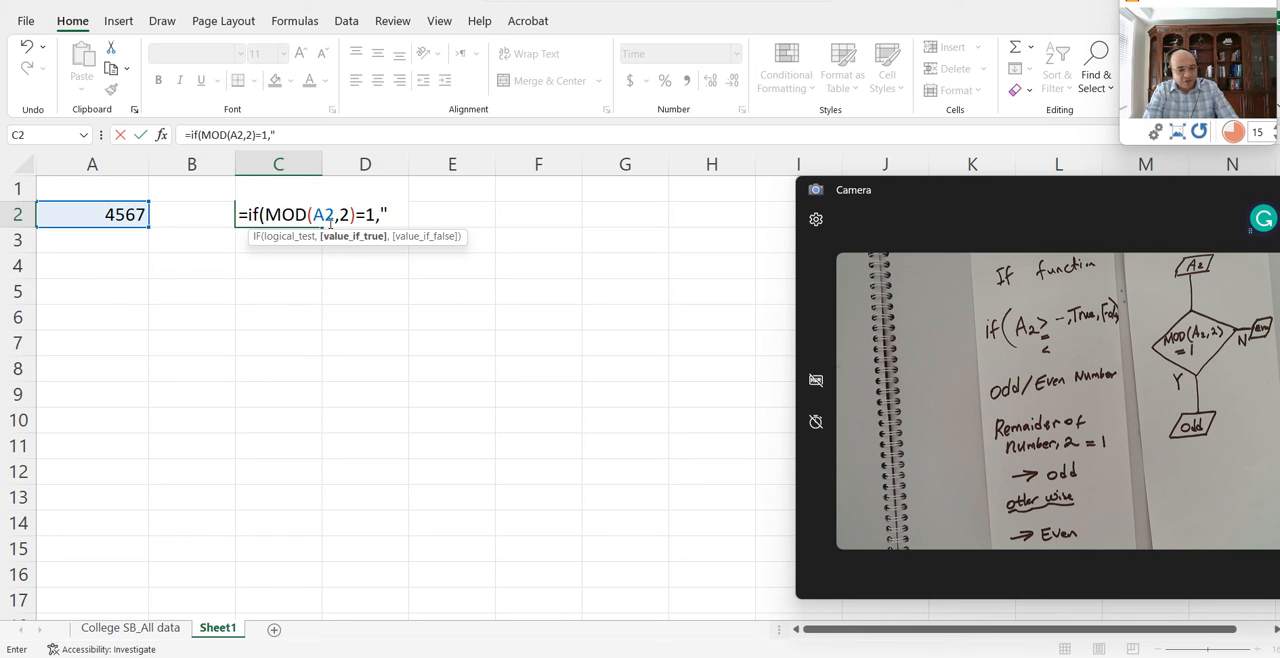
type("Odd\"")
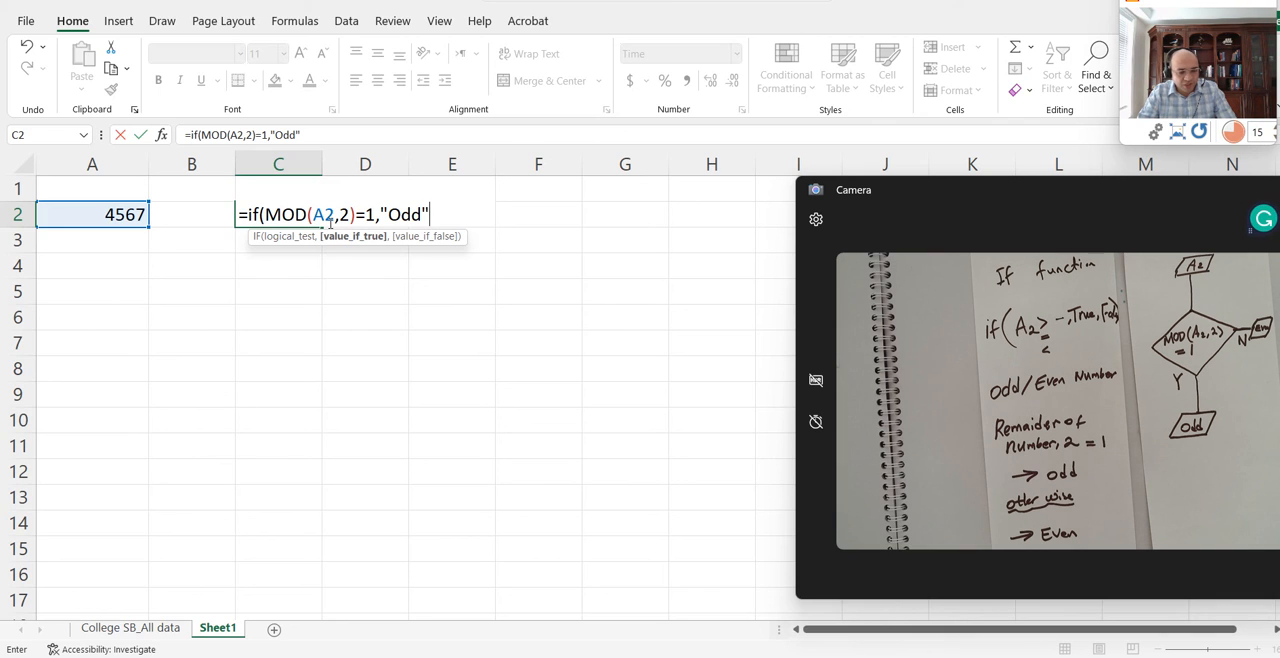
type(",\"")
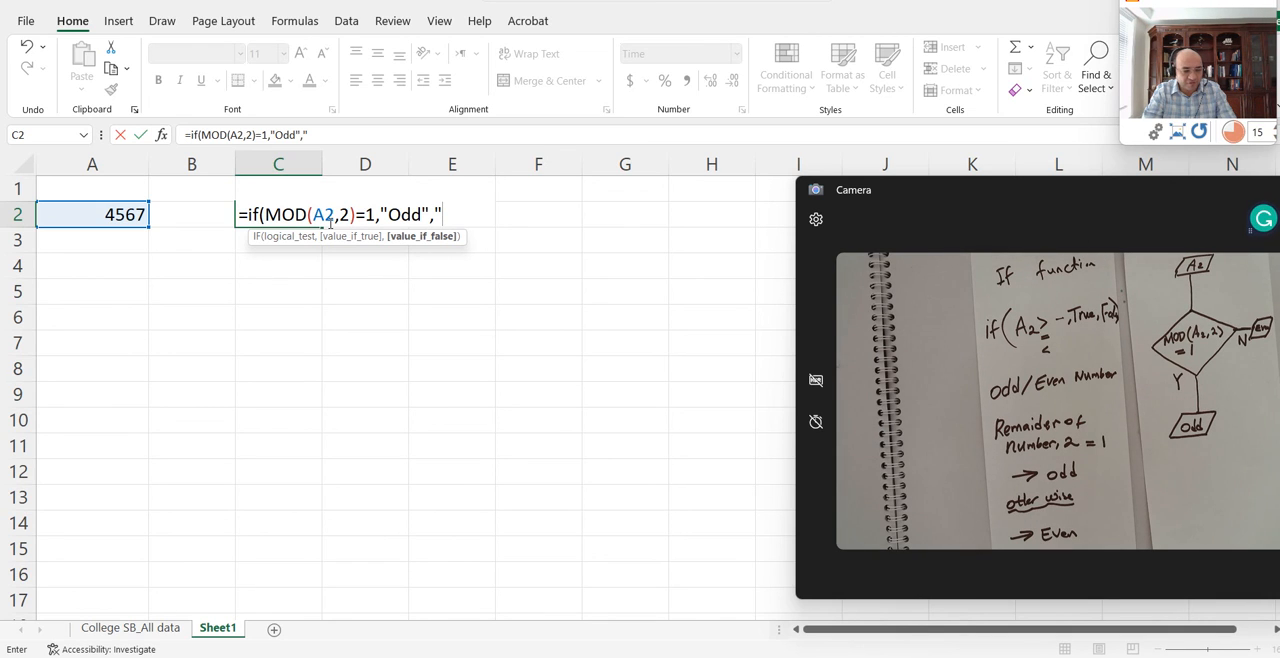
type("Ev")
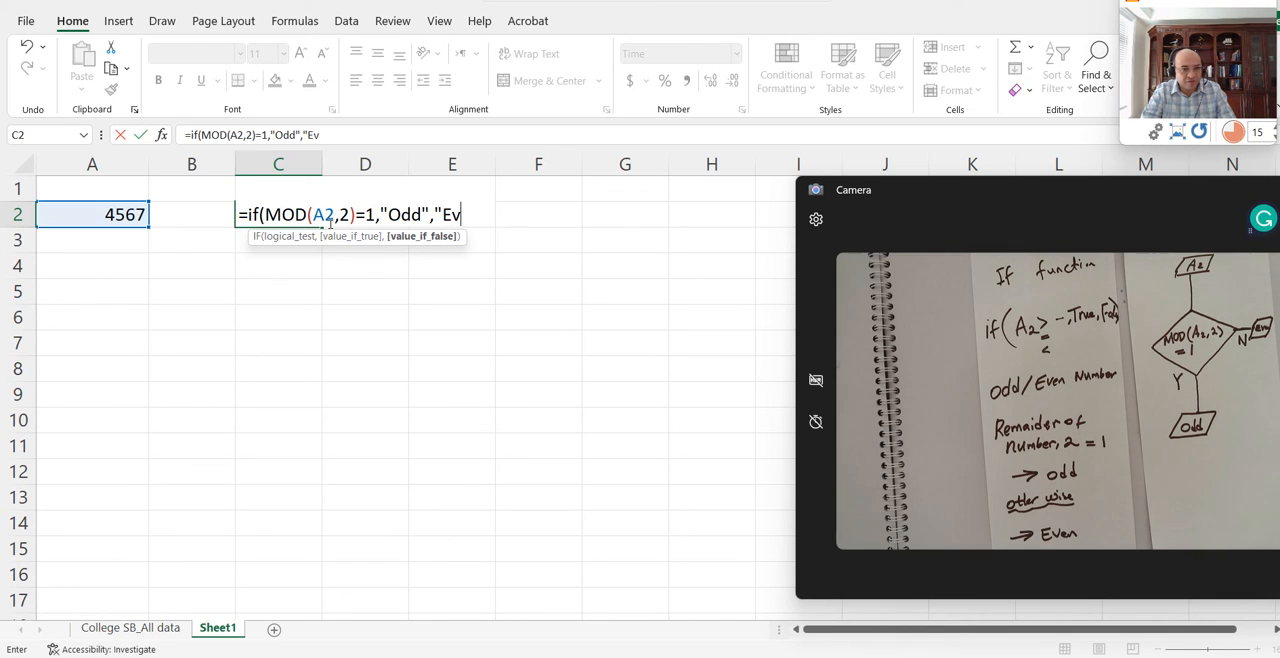
type("en")
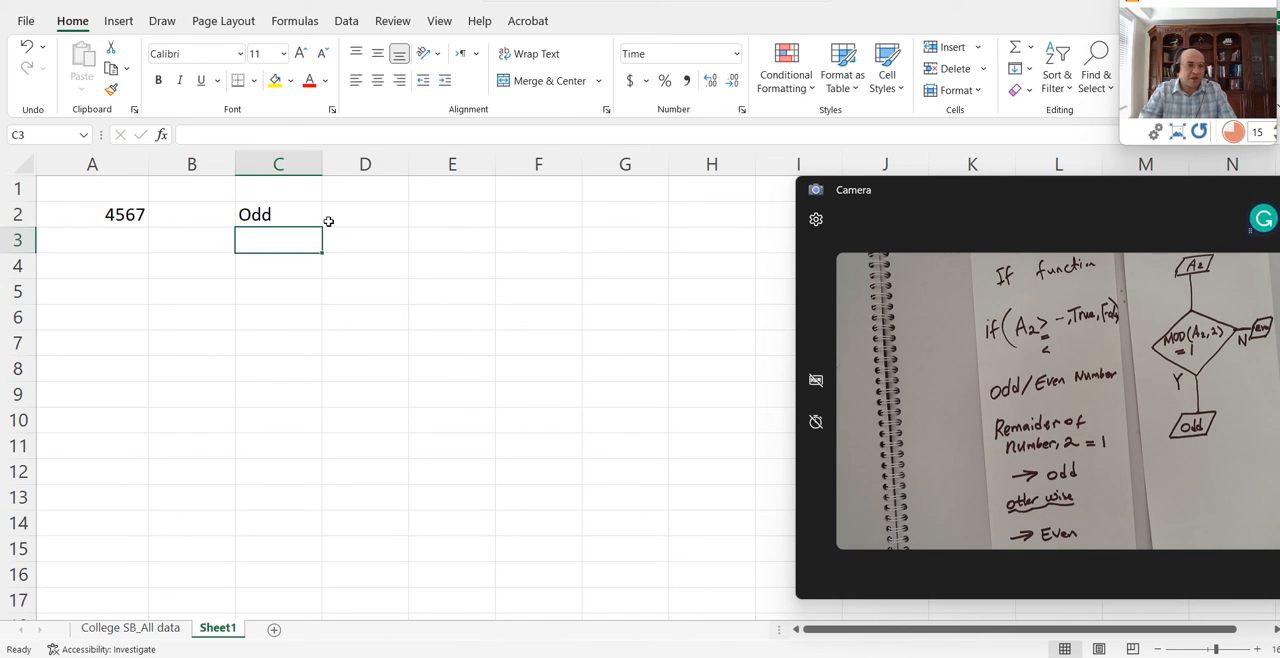
Fill A2:A8 from 48 and 57 up to 102, and copy C2's Odd/Even formula to C8
left_click(124, 214)
type("48")
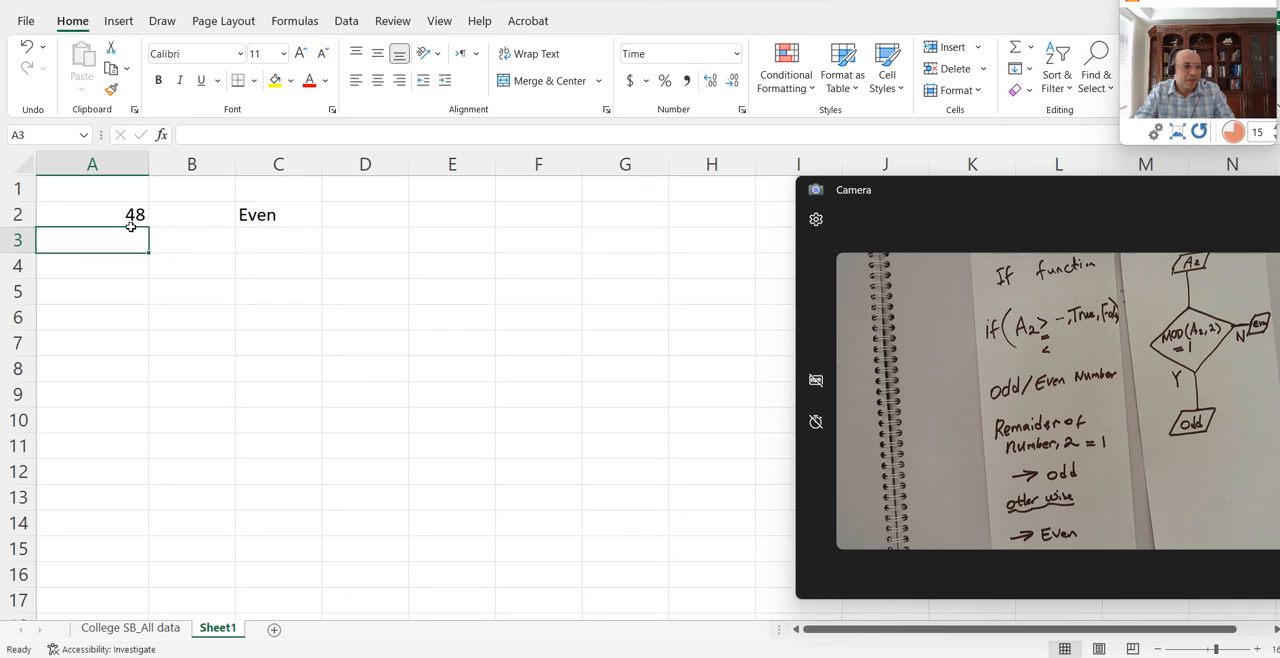
left_click(92, 214)
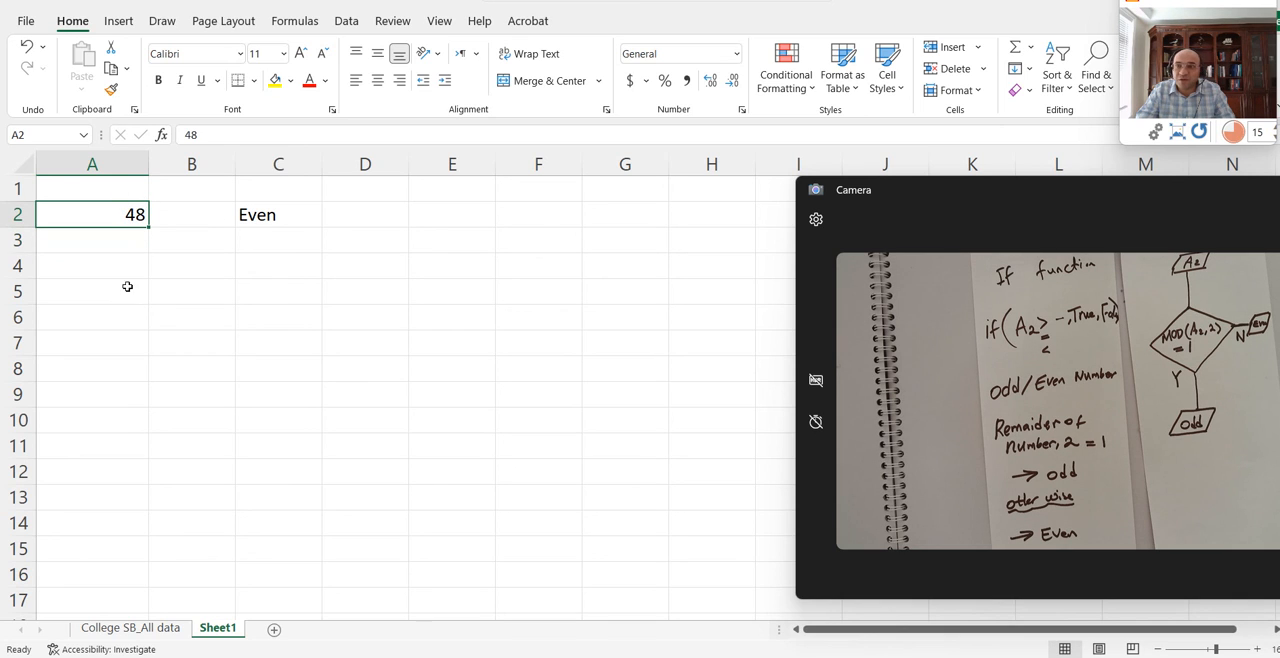
left_click_drag(134, 227, 130, 368)
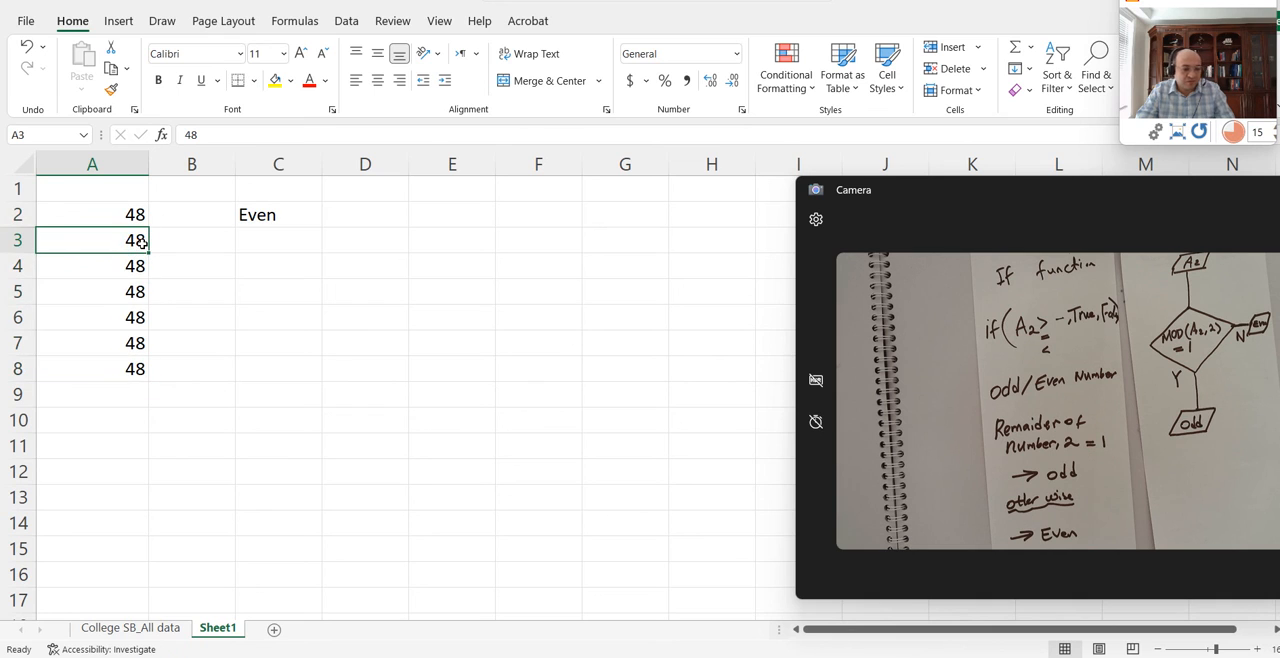
type("57")
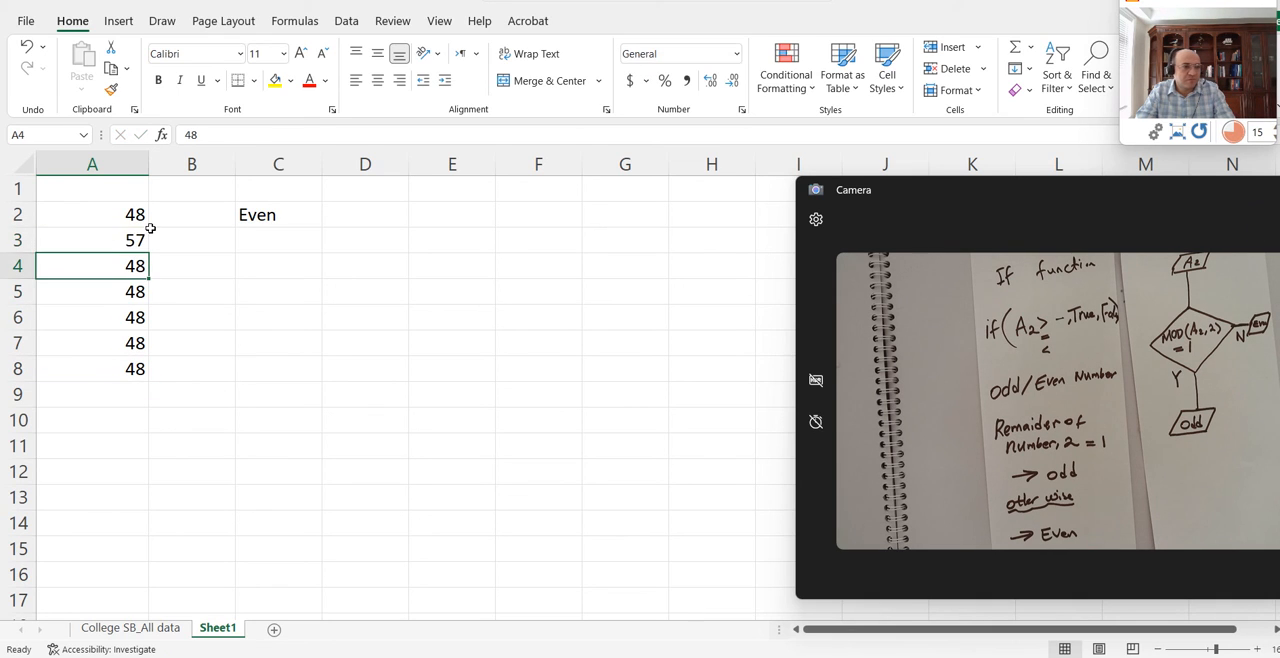
left_click_drag(92, 214, 92, 240)
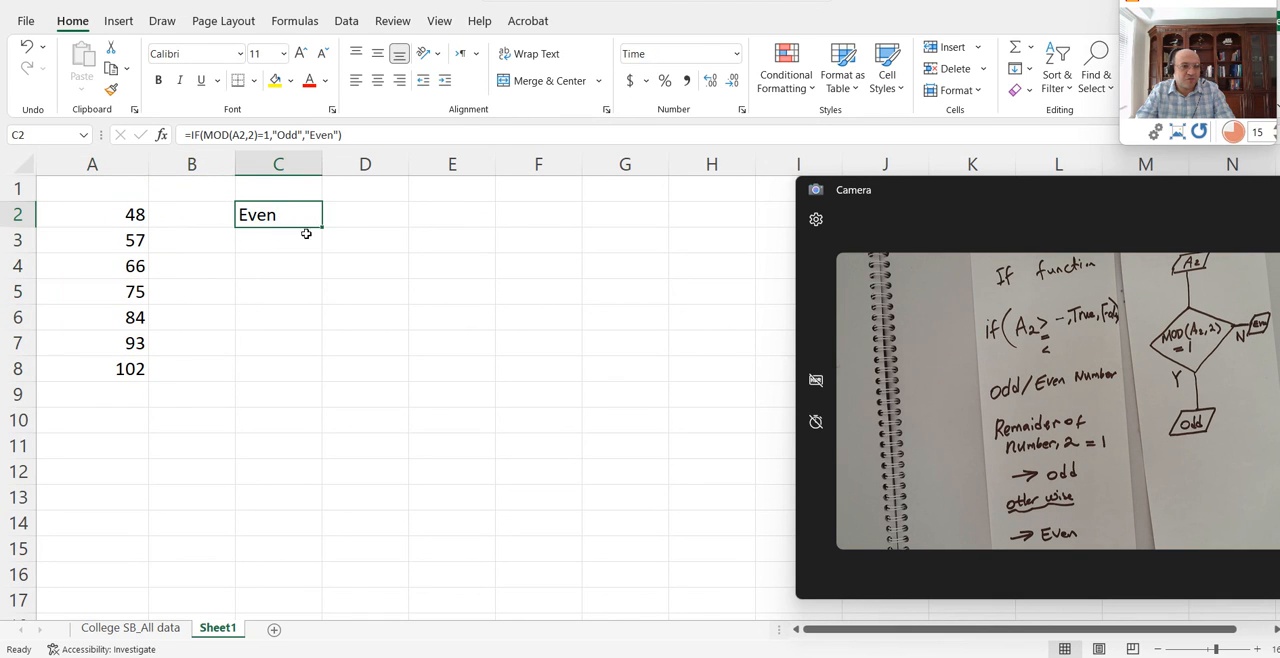
left_click_drag(307, 222, 303, 362)
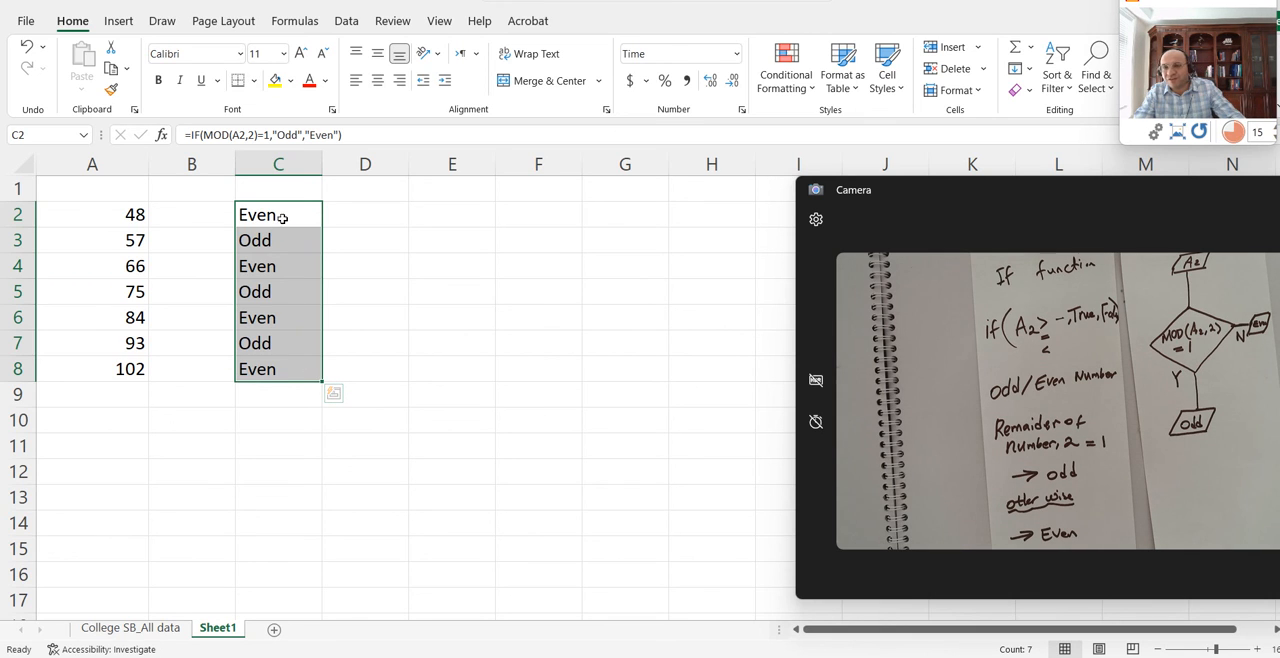
left_click(278, 240)
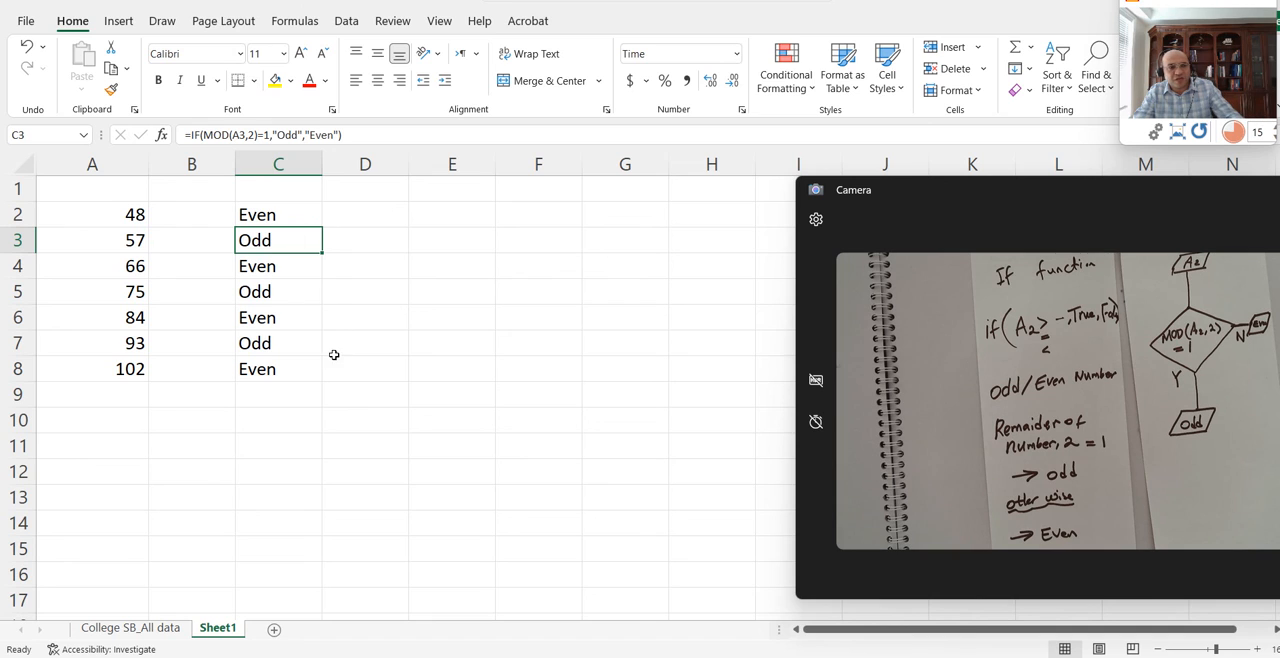
mouse_move(138, 311)
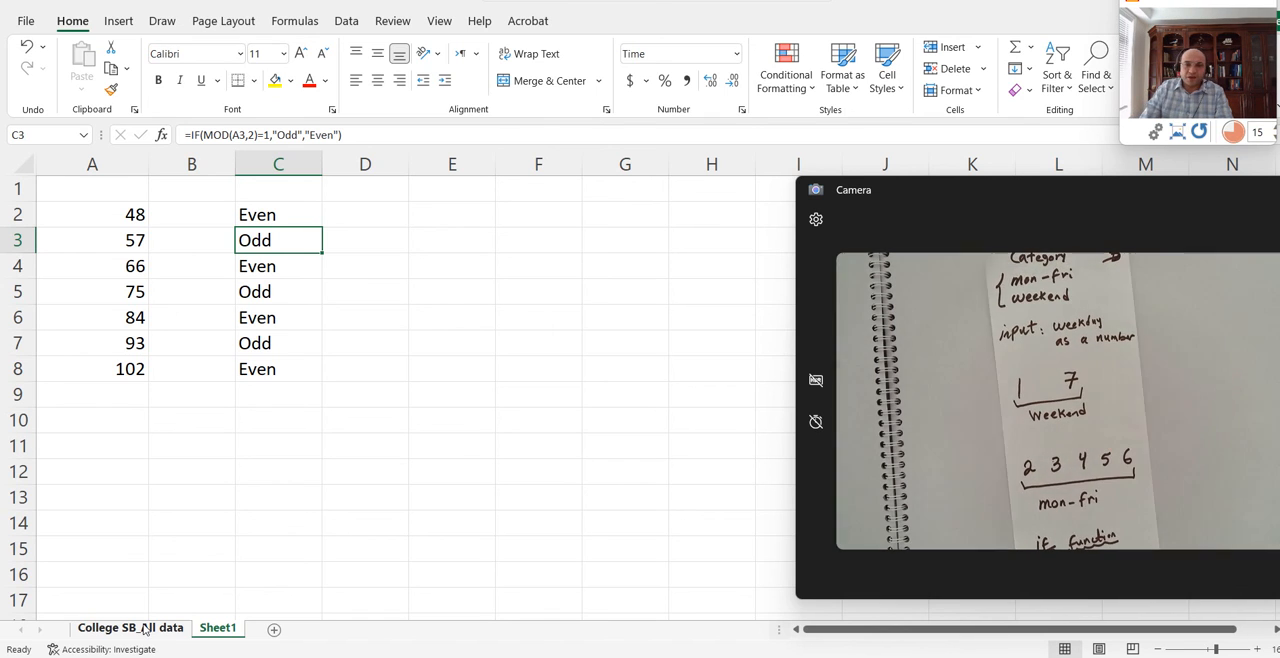
Return to the College SB_All sheet and confirm the =WEEKDAY(A2) formula in J2
left_click(130, 627)
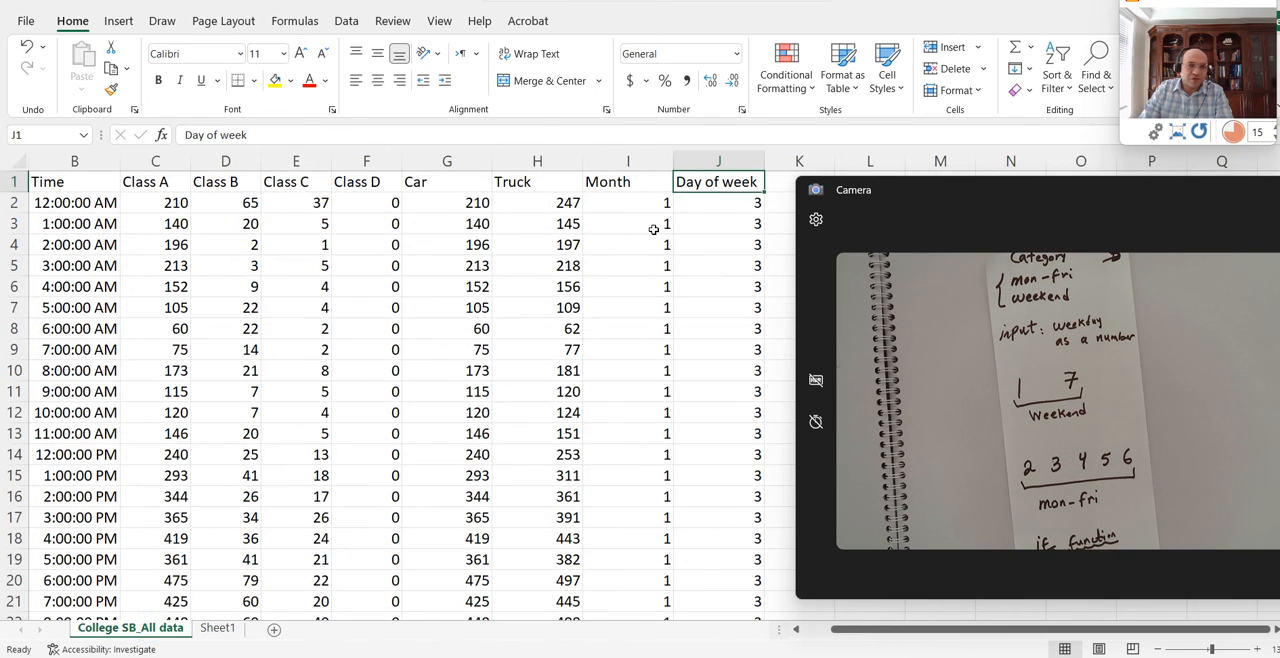
mouse_move(745, 194)
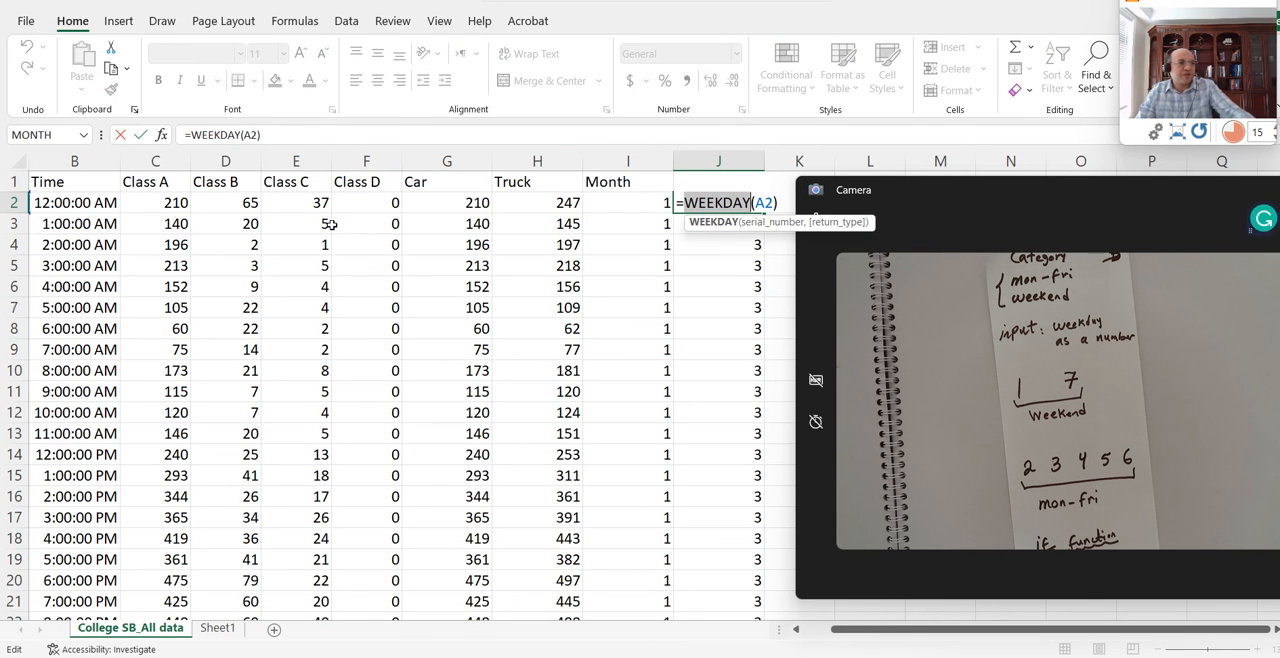
mouse_move(452, 228)
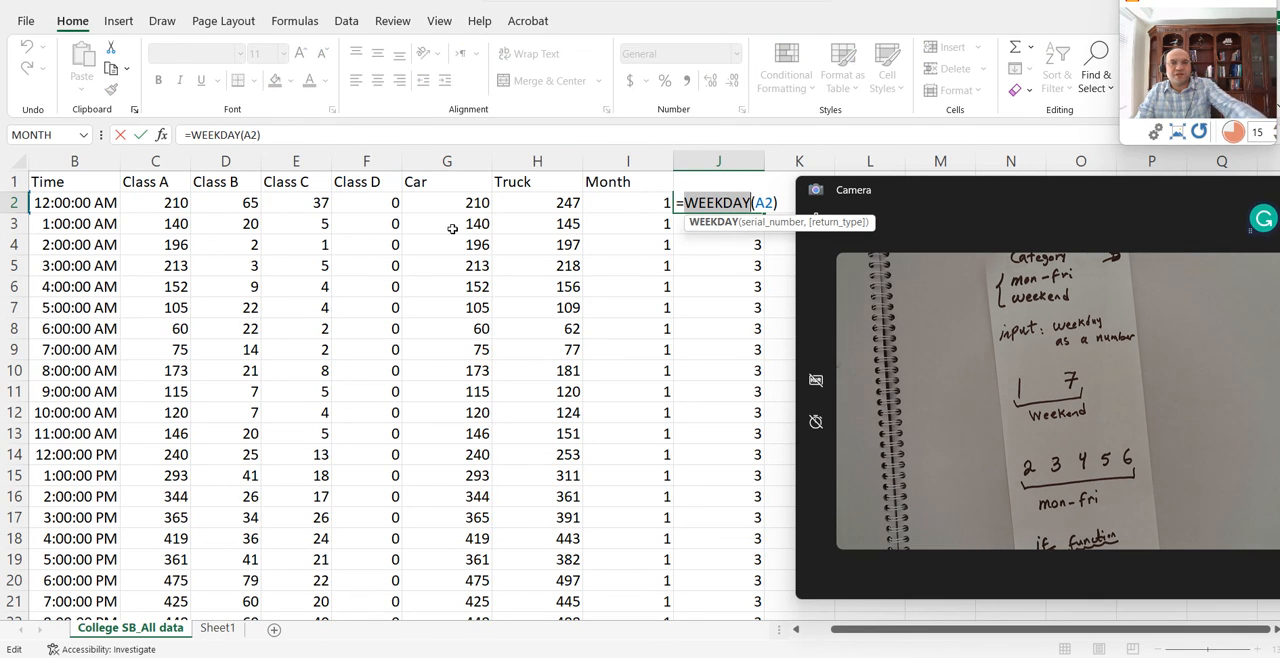
mouse_move(411, 405)
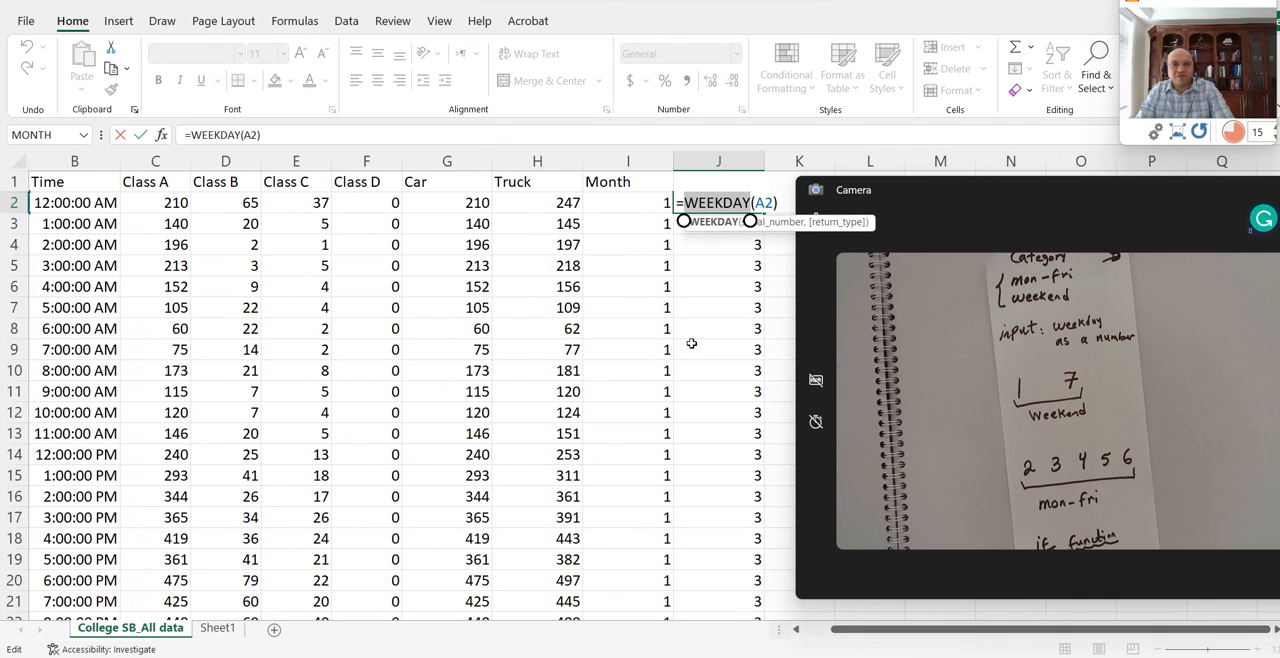
key("Return")
type("Day of week")
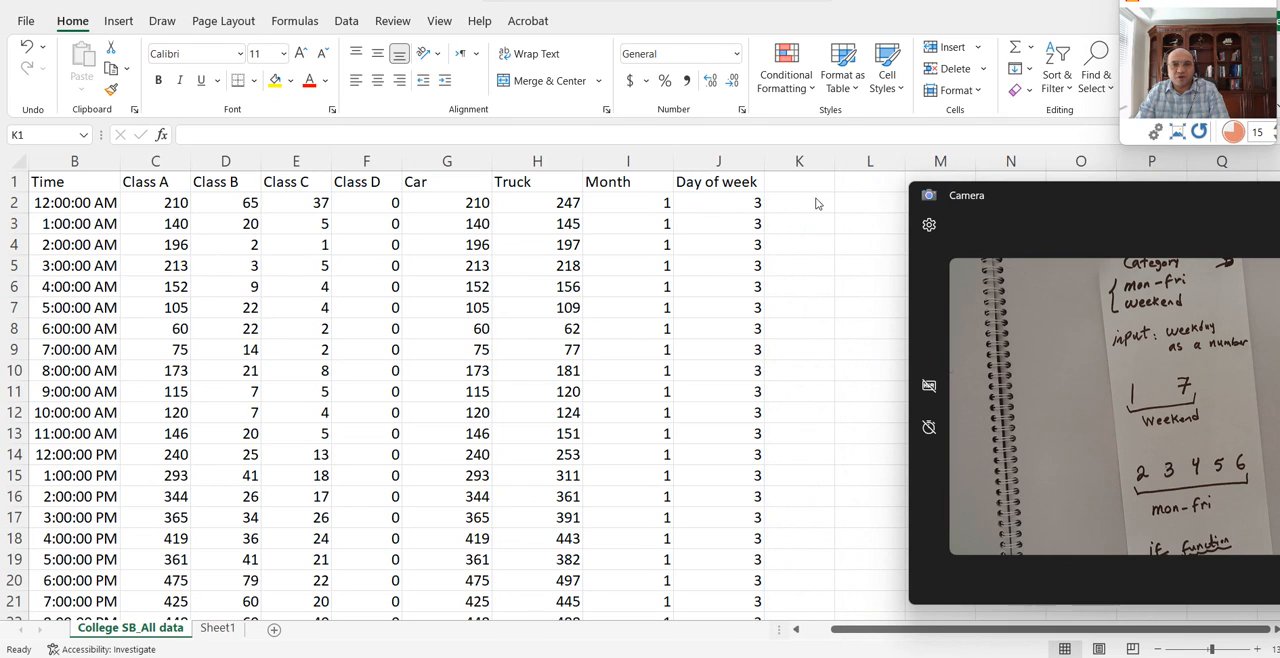
Enter the heading 'Day type' in K1 and start =if( in K2
left_click(799, 181)
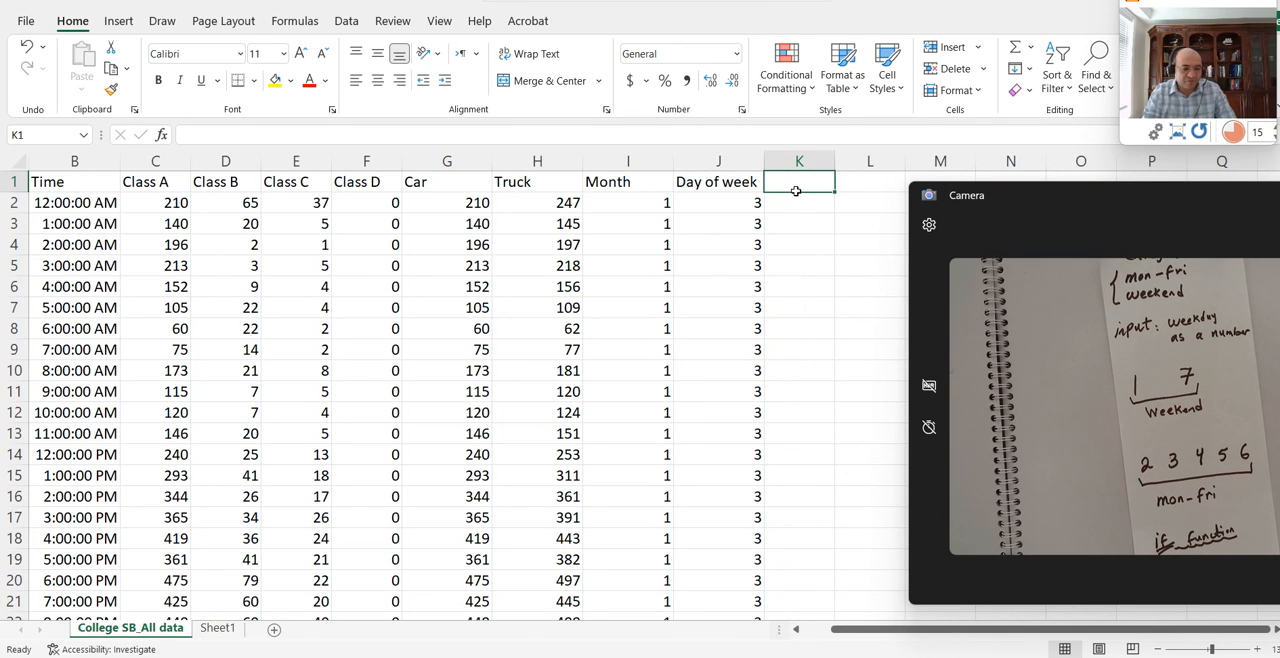
type("Day type")
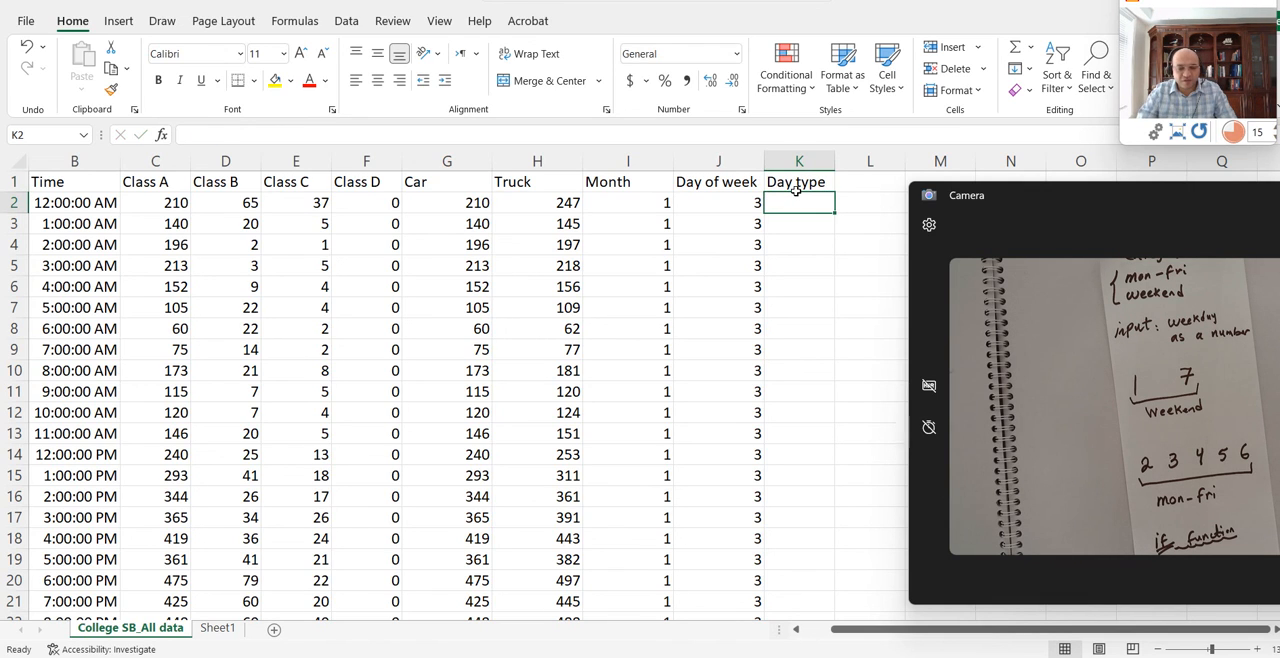
type("=")
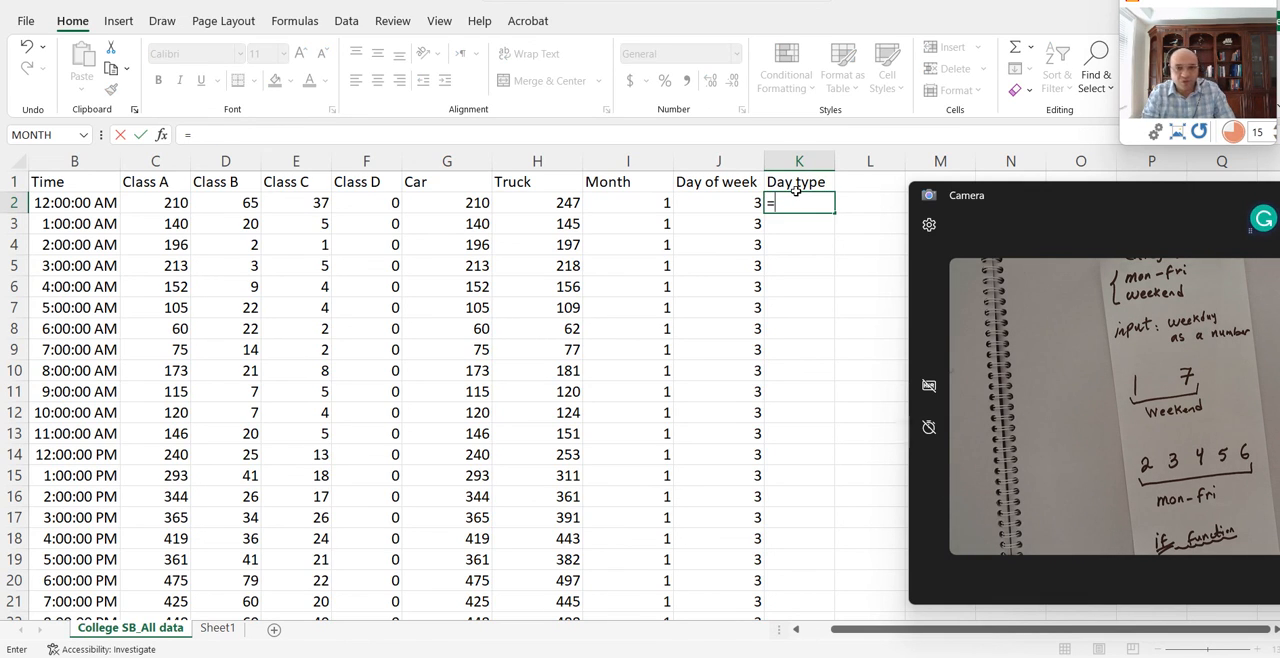
type("i")
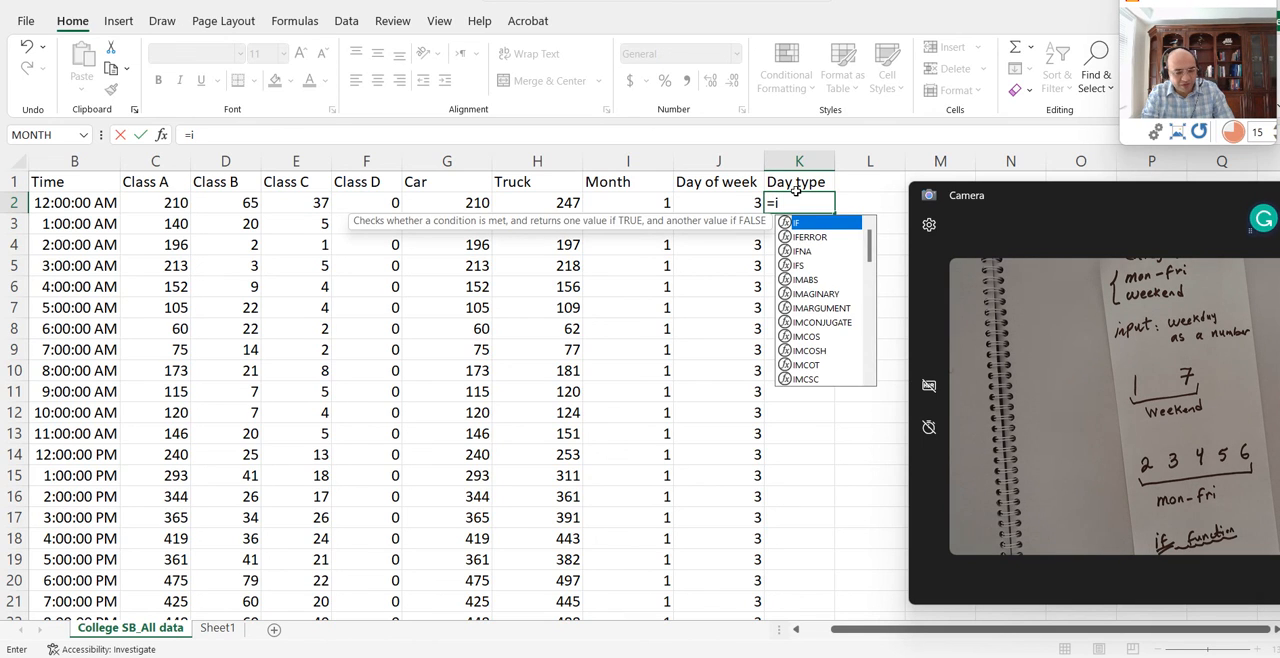
type("f(")
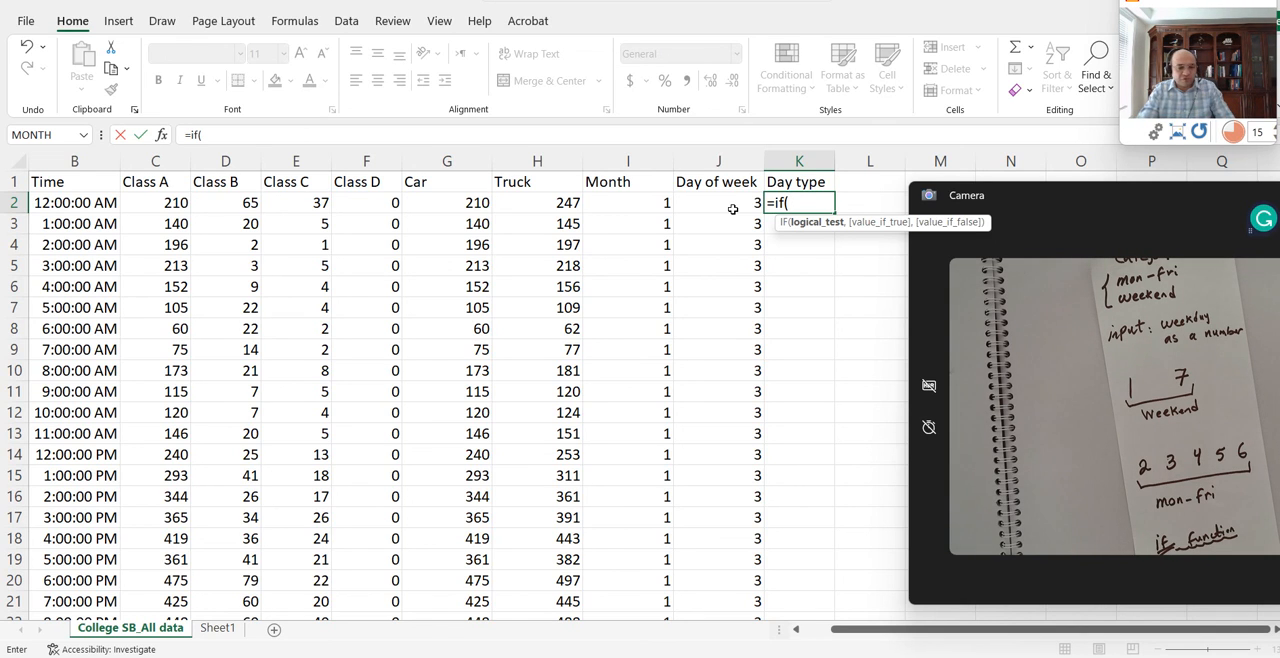
Add the OR(J2=1,J2=7) condition to the IF formula in K2
type("OR")
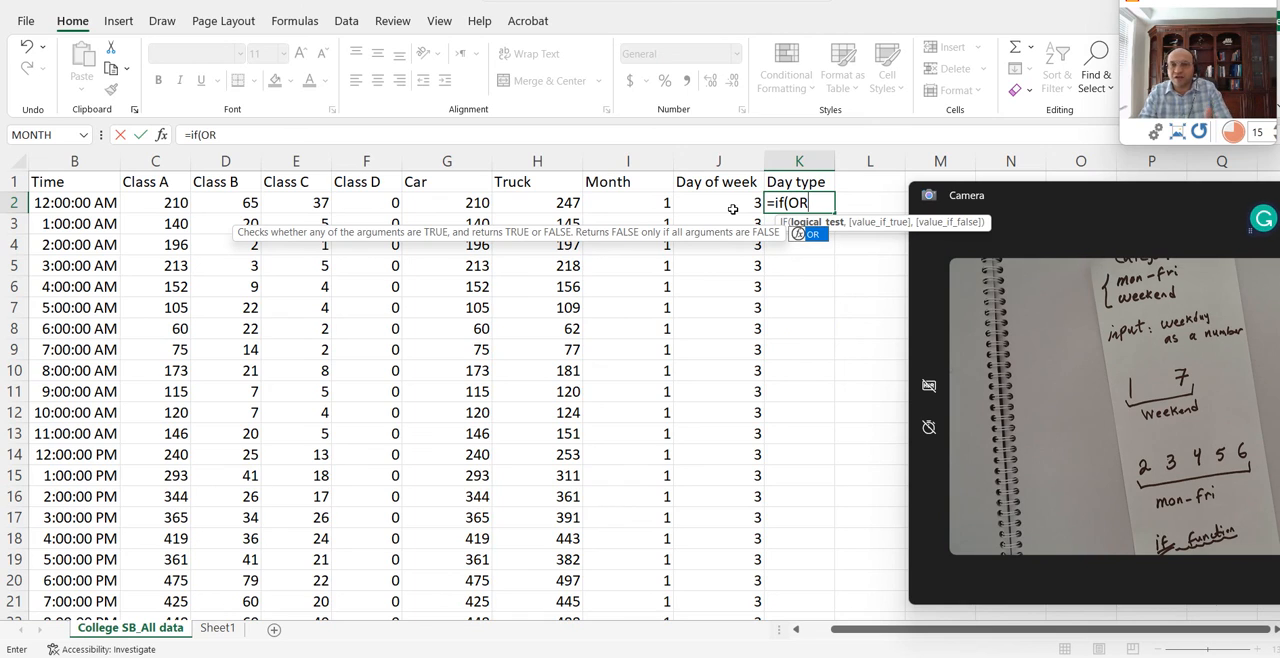
type("(")
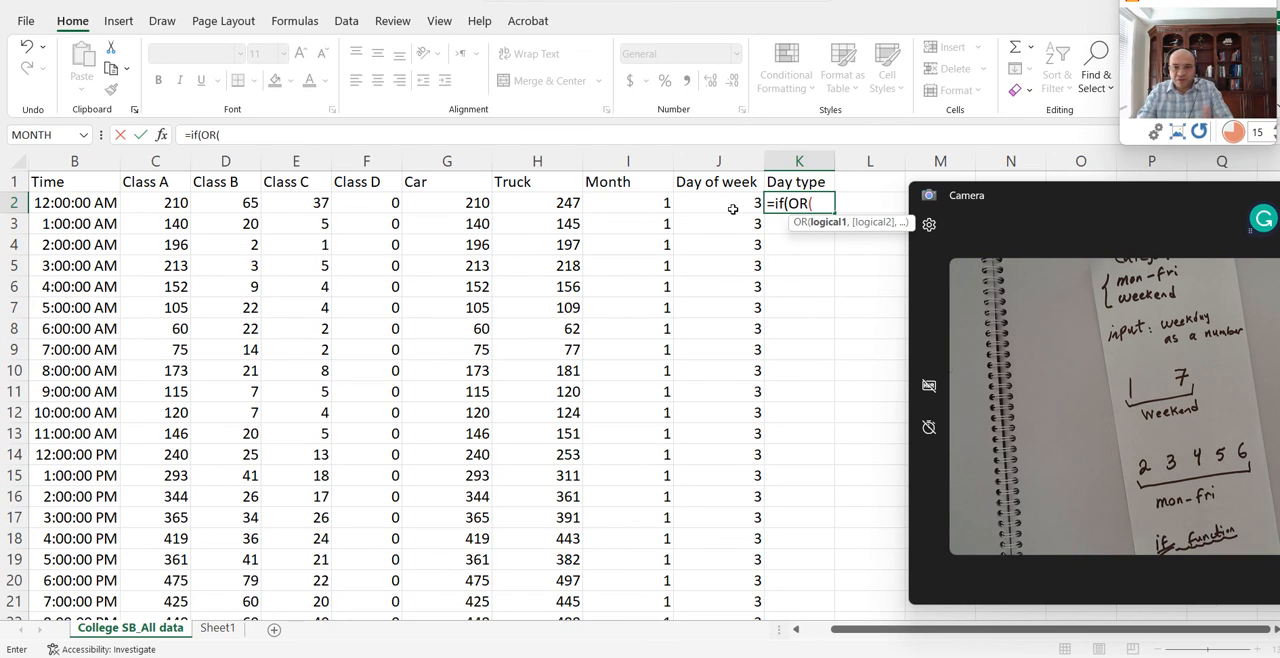
left_click(718, 202)
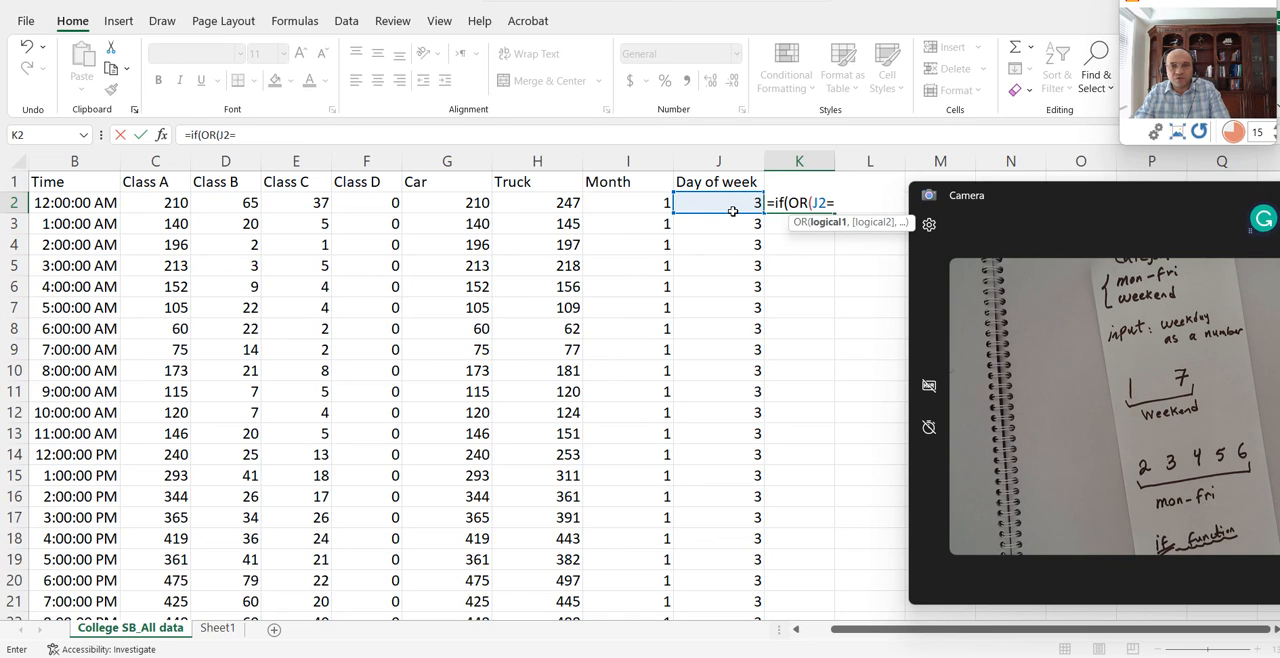
type("1")
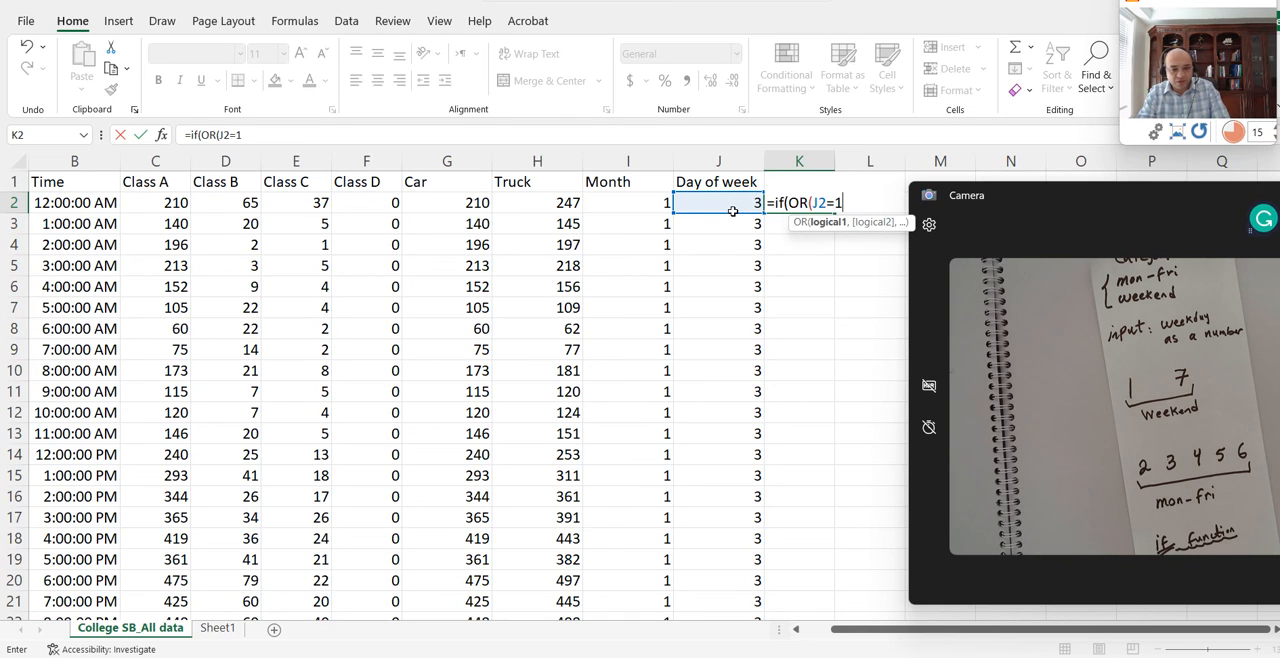
type(",")
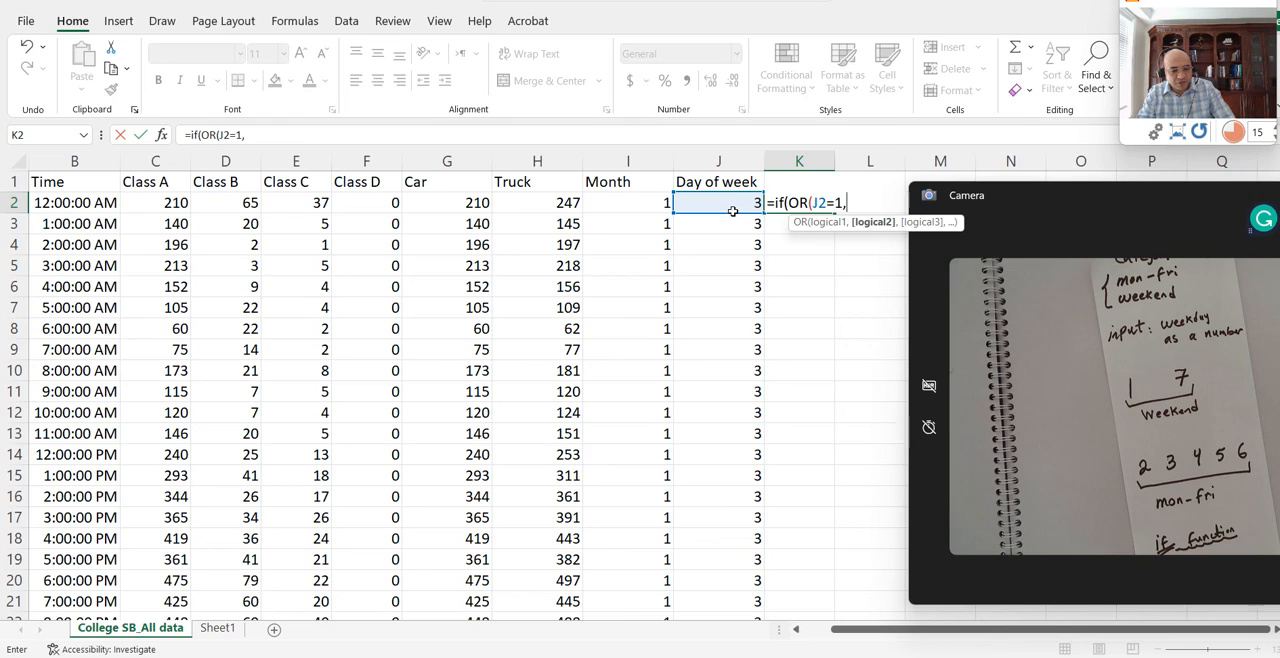
type(",J2=")
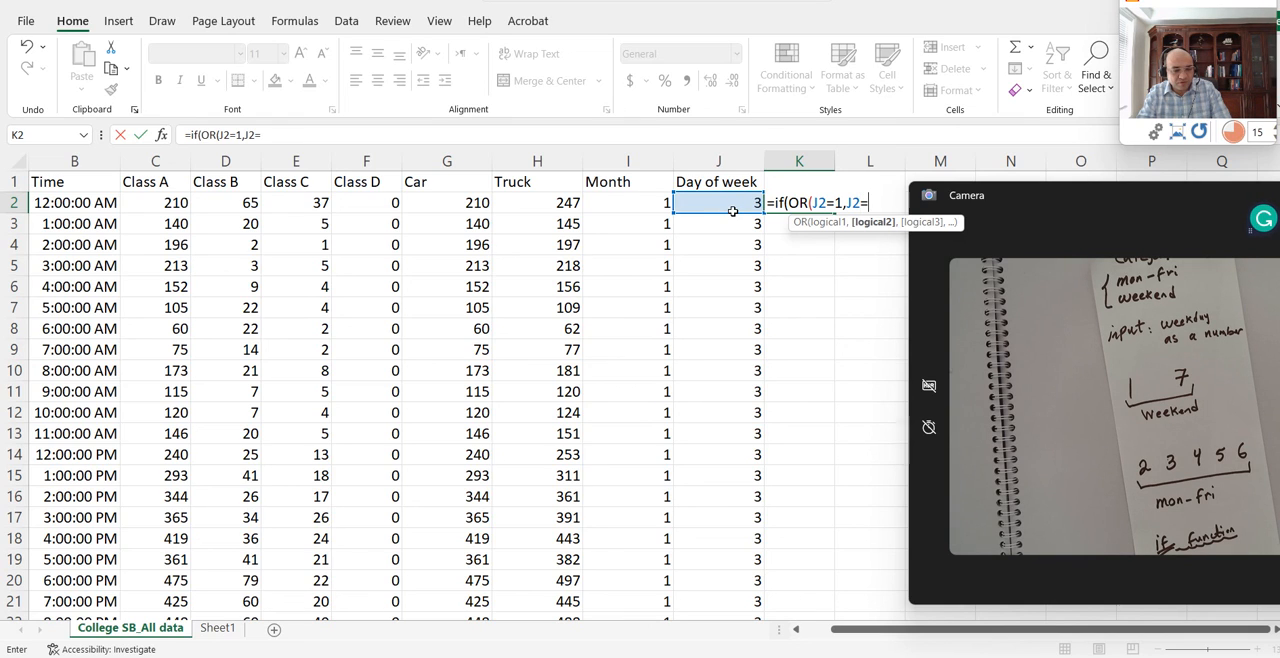
type("7)")
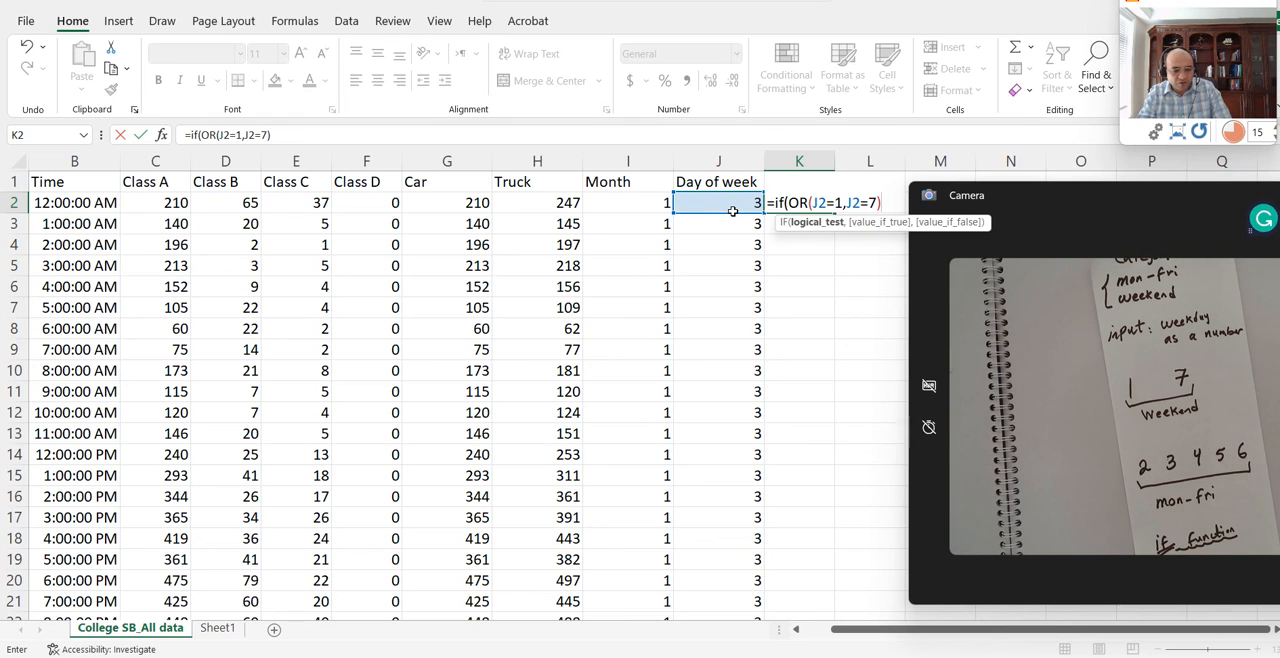
Finish the formula with "Weekend" as the true result and "Mon-Fri" otherwise
type(".")
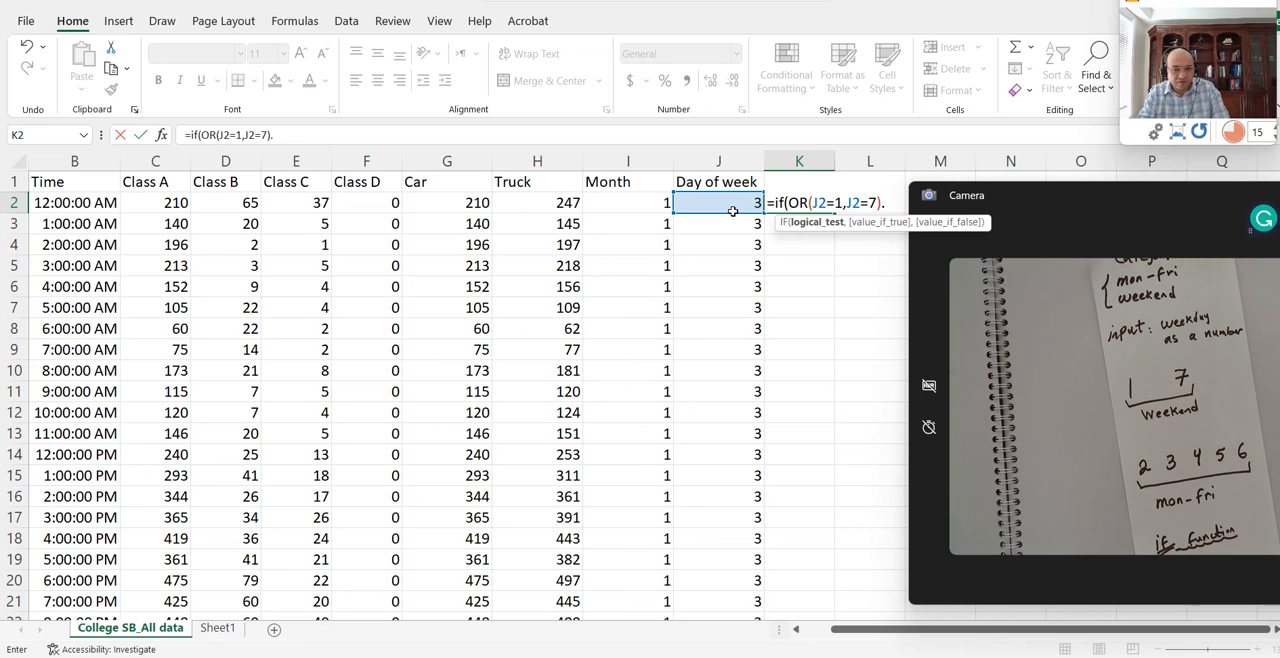
type(",W")
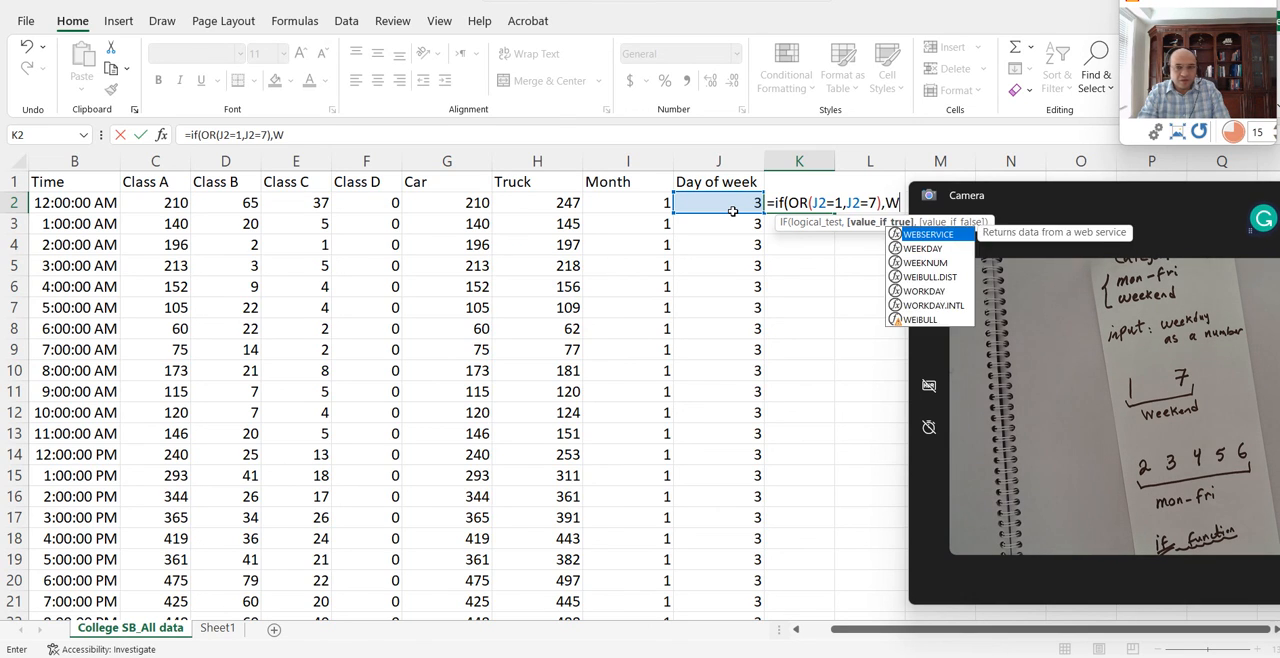
type("ee")
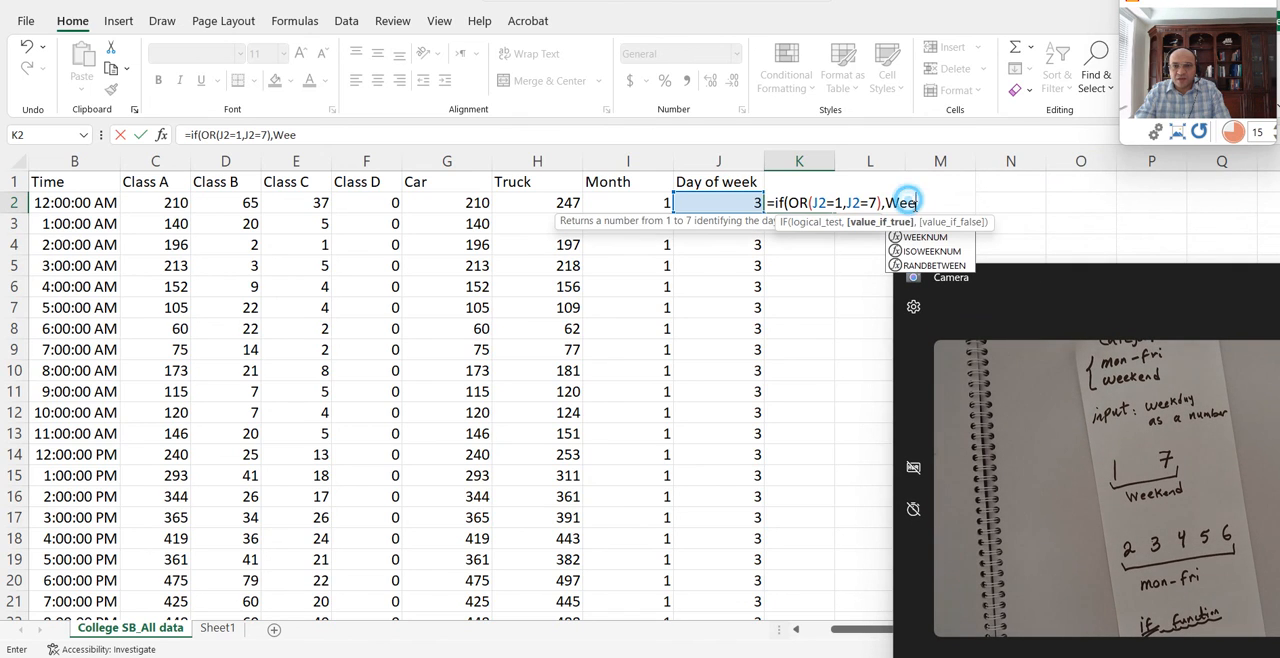
type("\"")
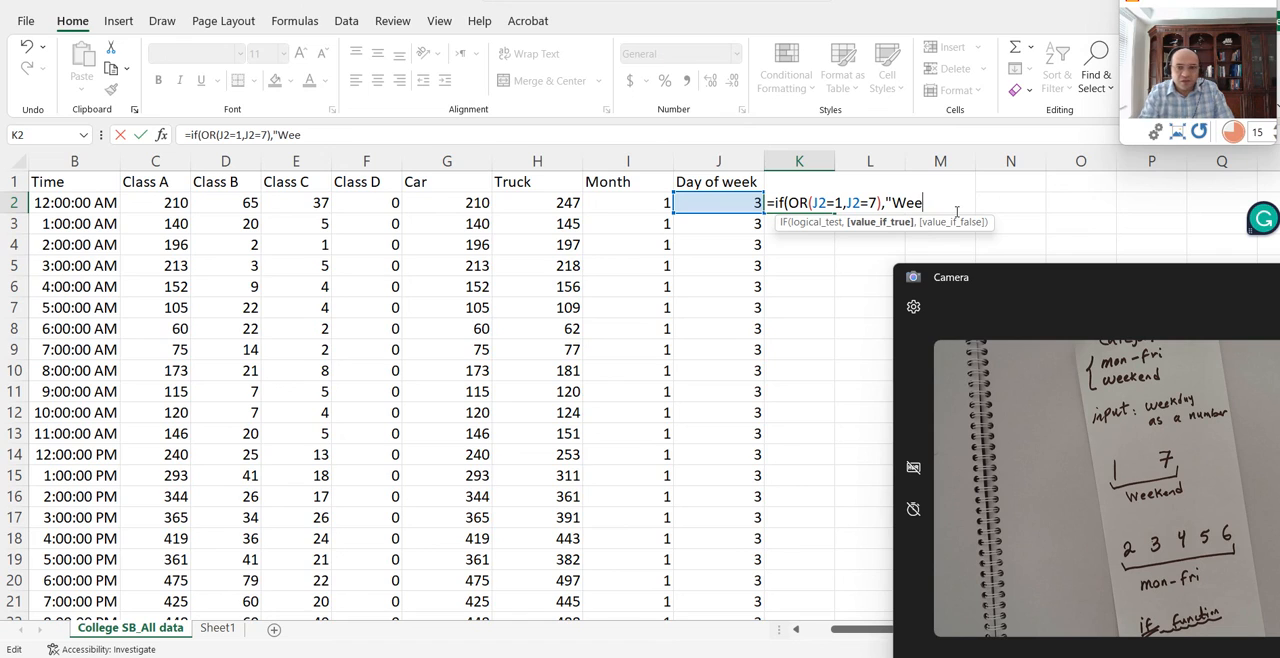
type("ken")
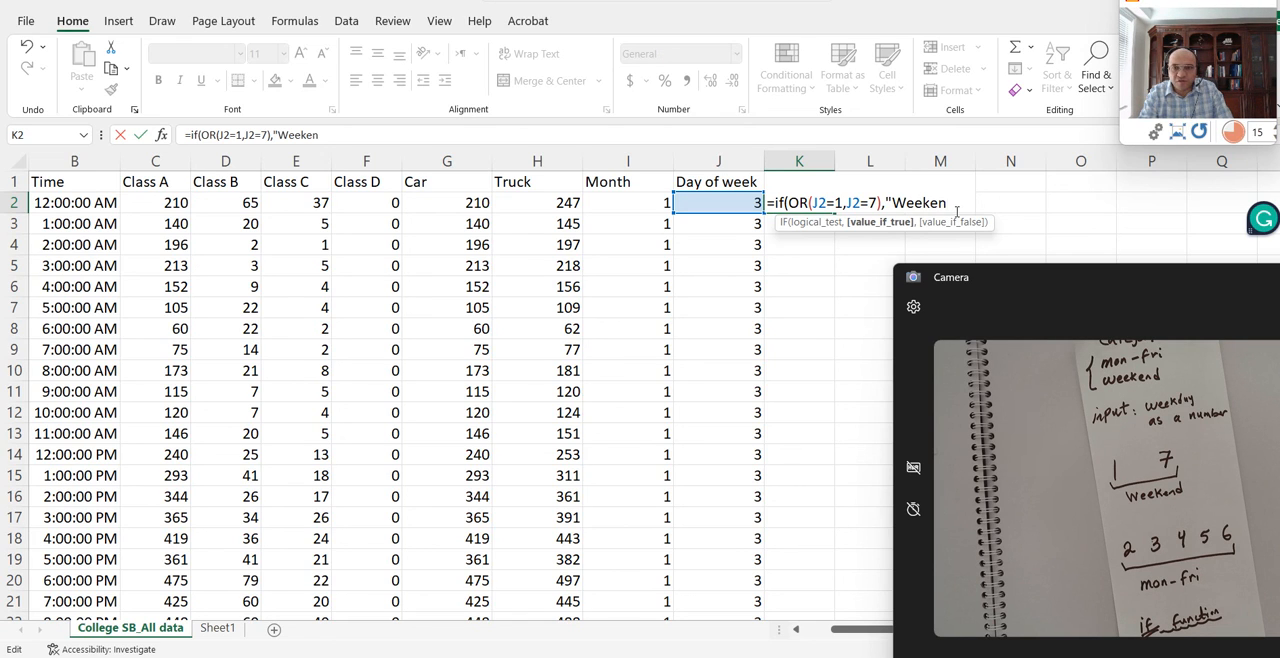
type("d\",")
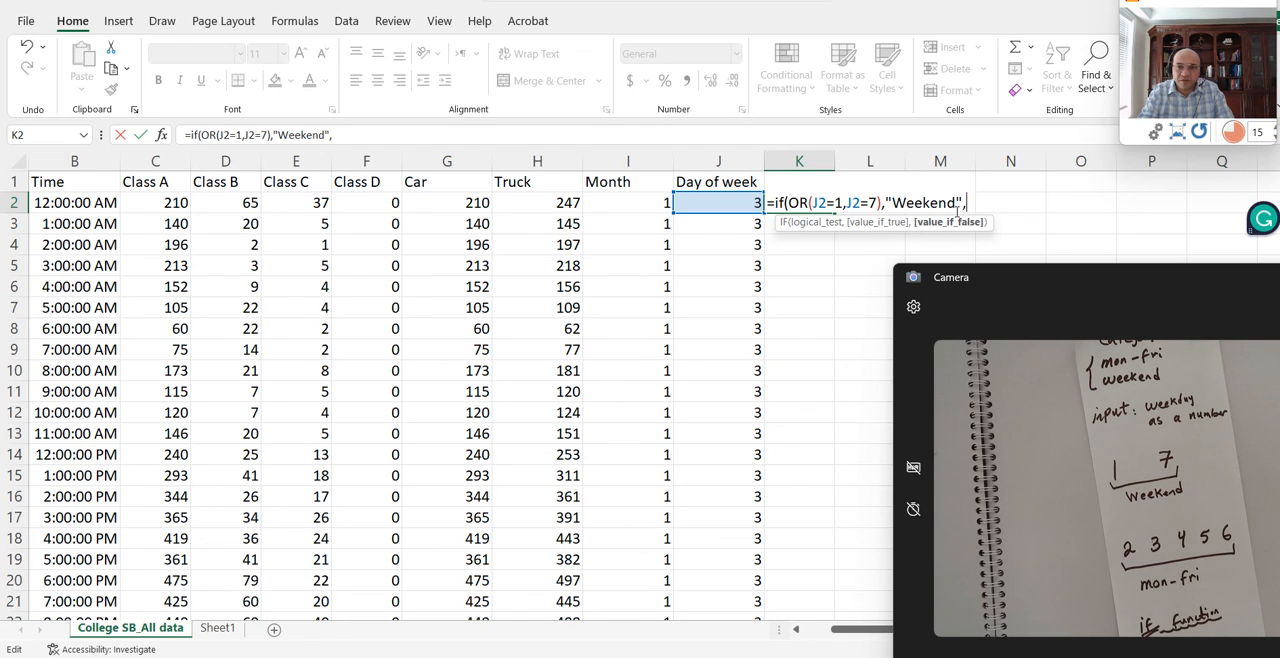
type("\"Mon")
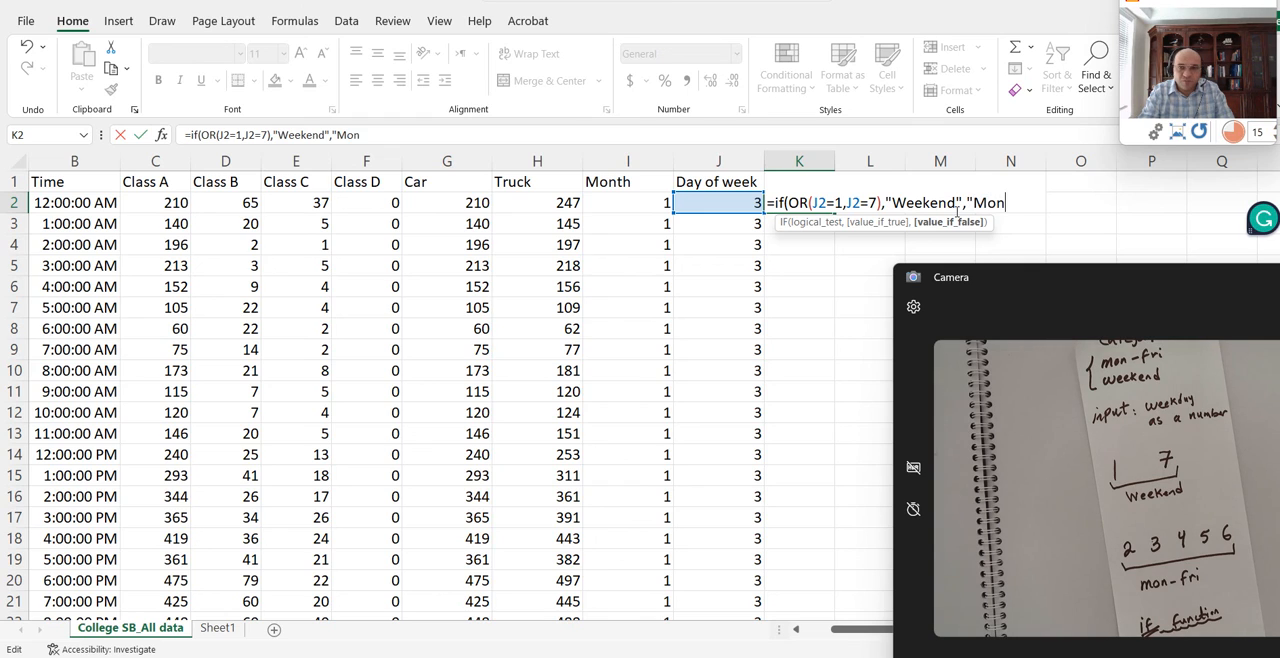
type("-D")
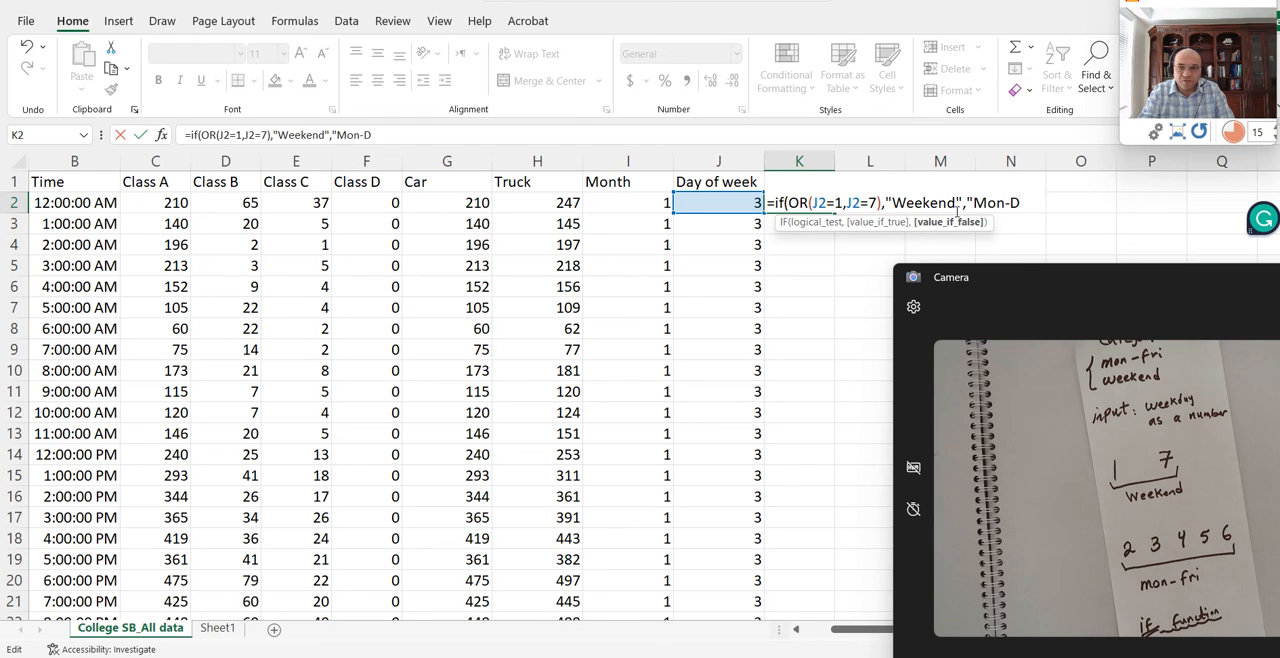
type("ri")
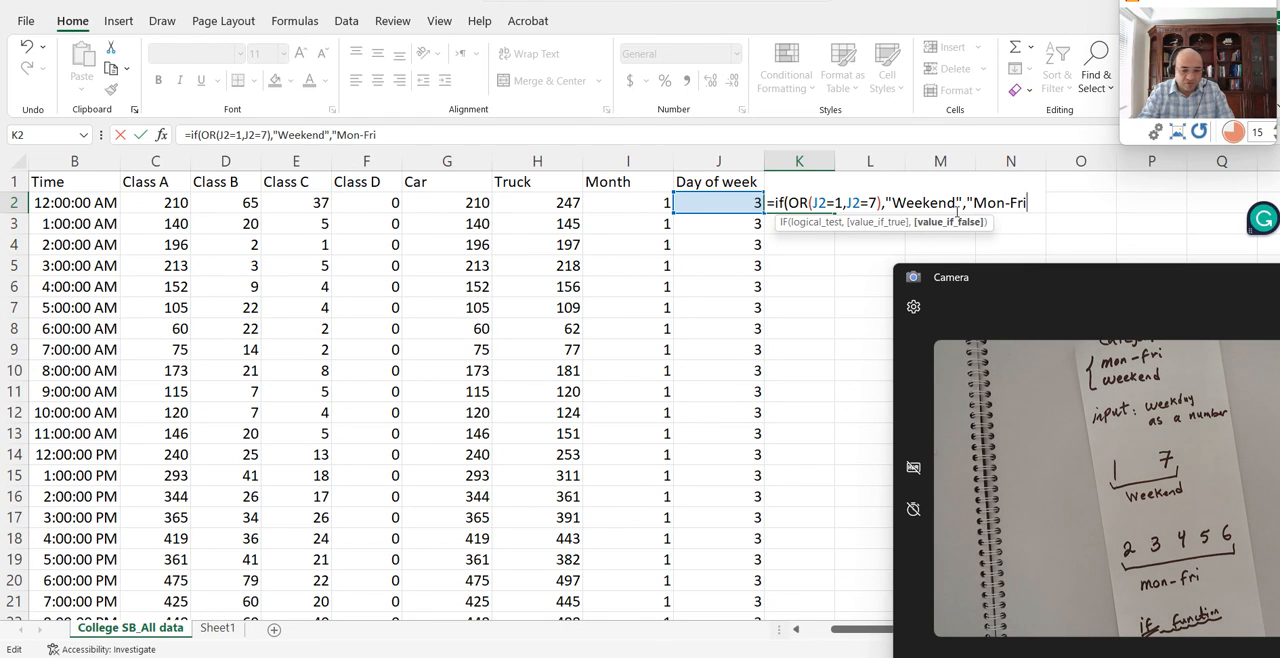
type(")")
left_click(800, 181)
type("Day type")
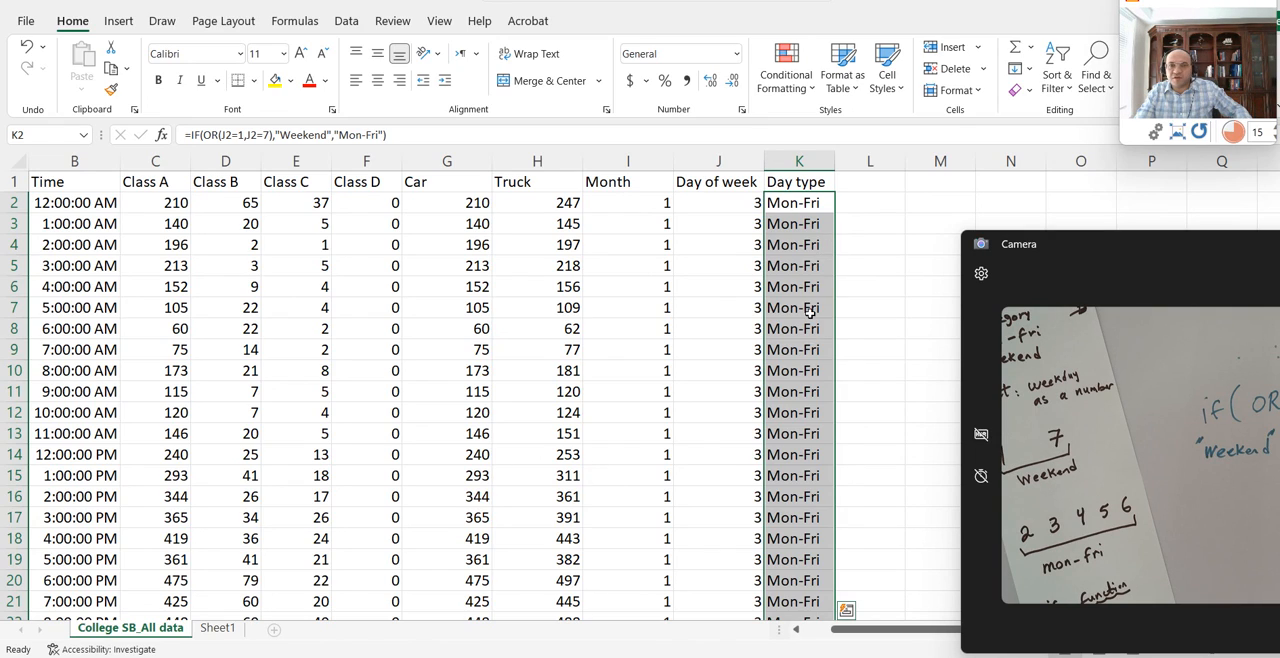
scroll("down", 3)
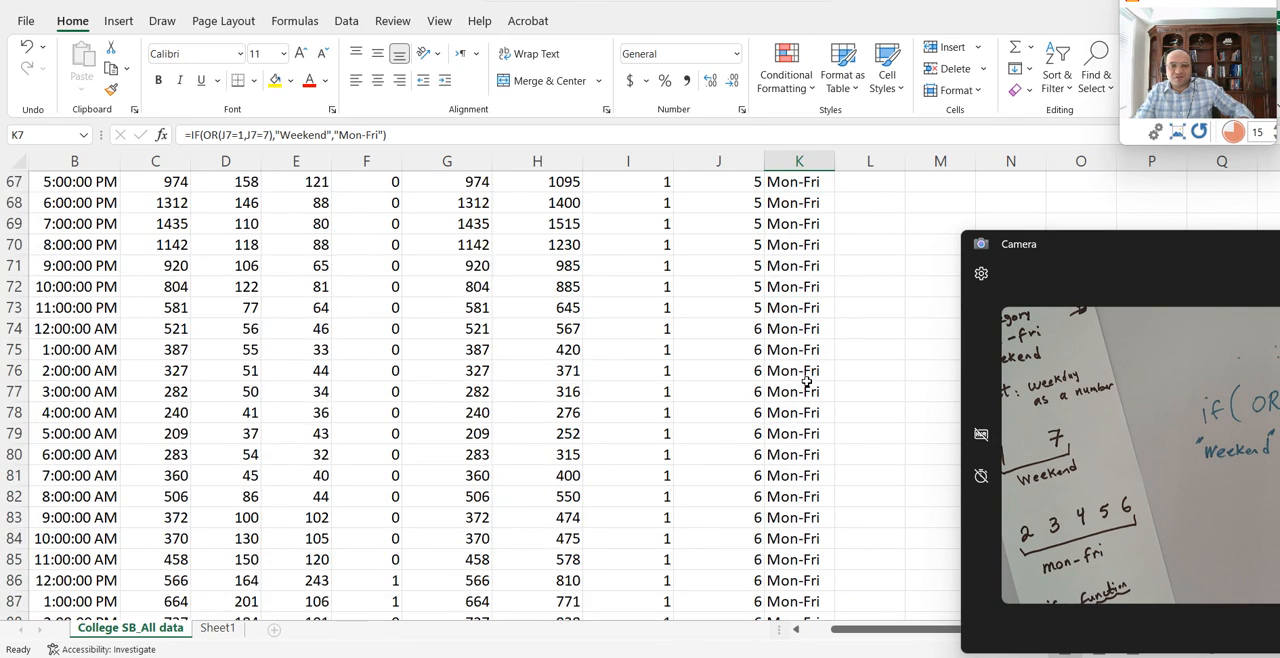
scroll("down", 3)
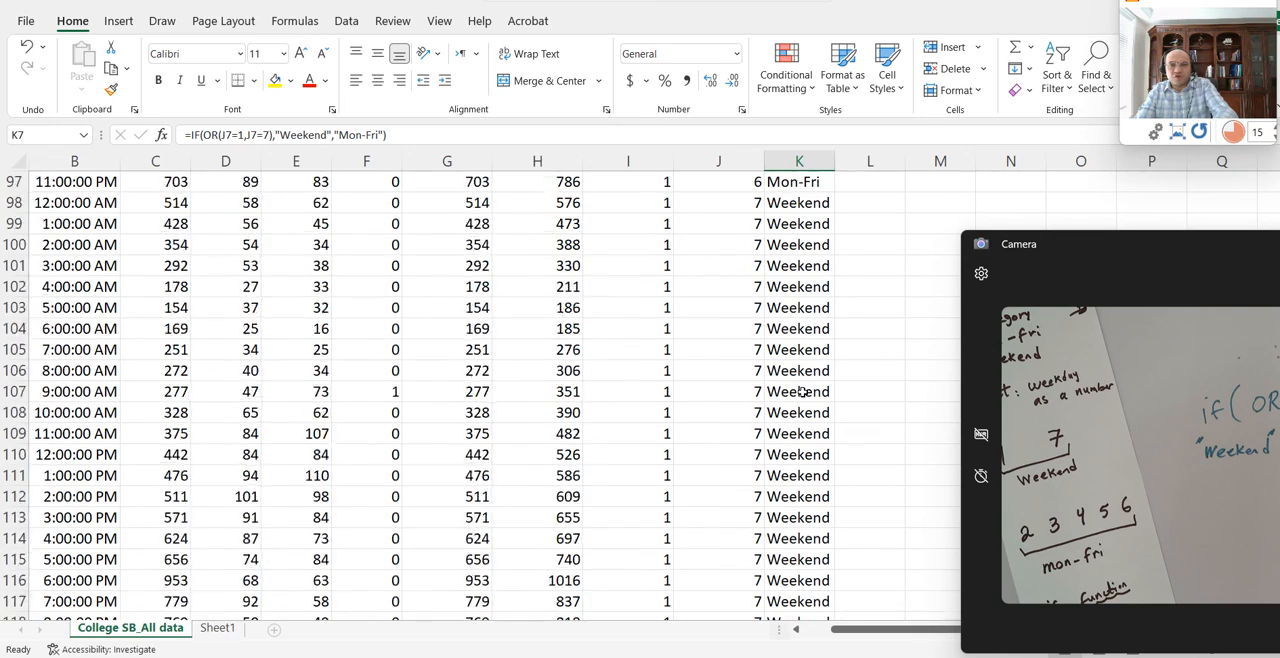
scroll("up", 3)
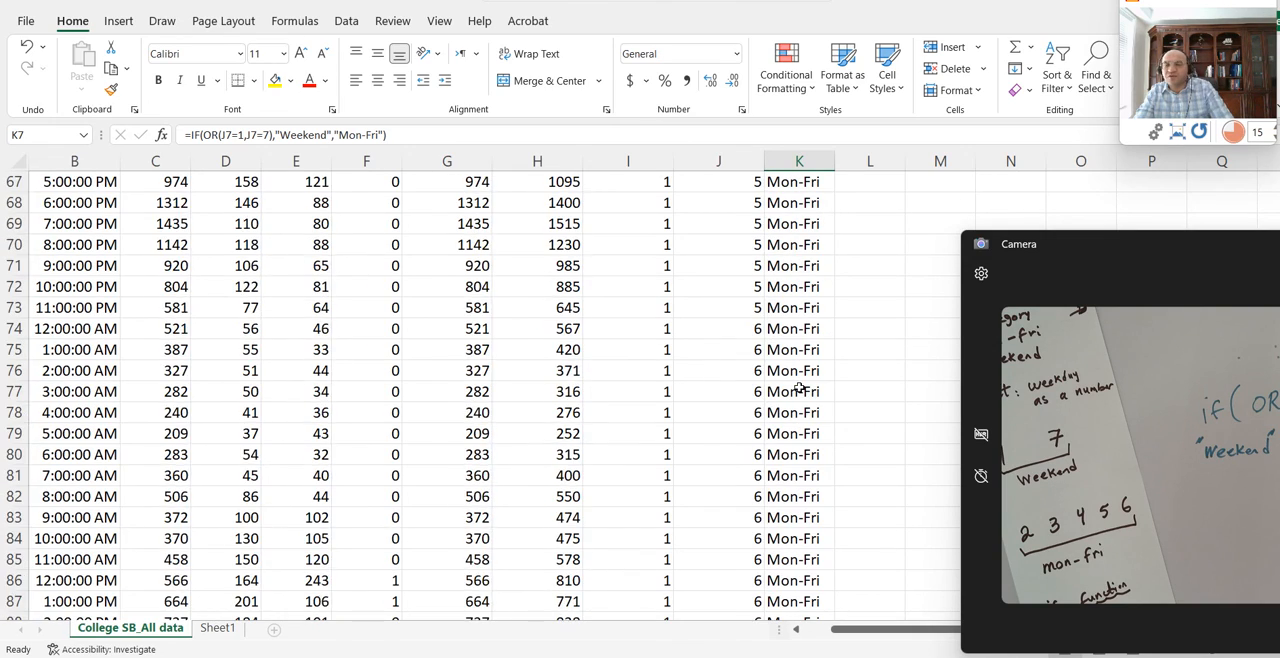
scroll("up", 3)
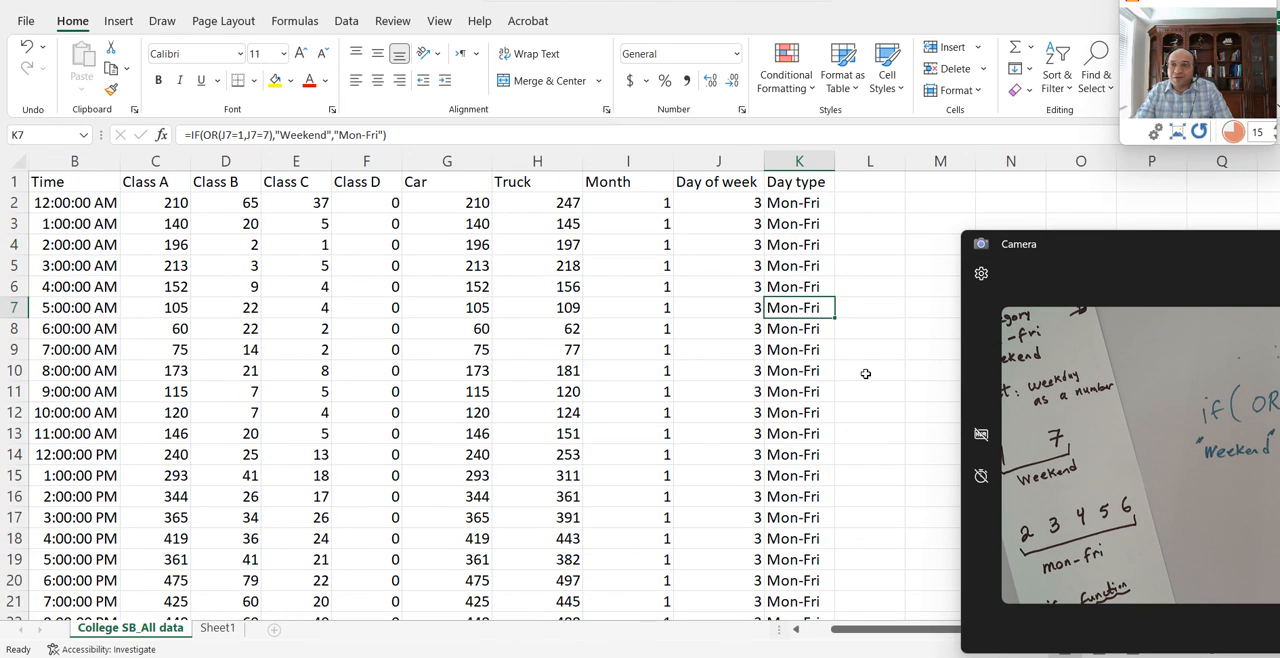
mouse_move(1050, 260)
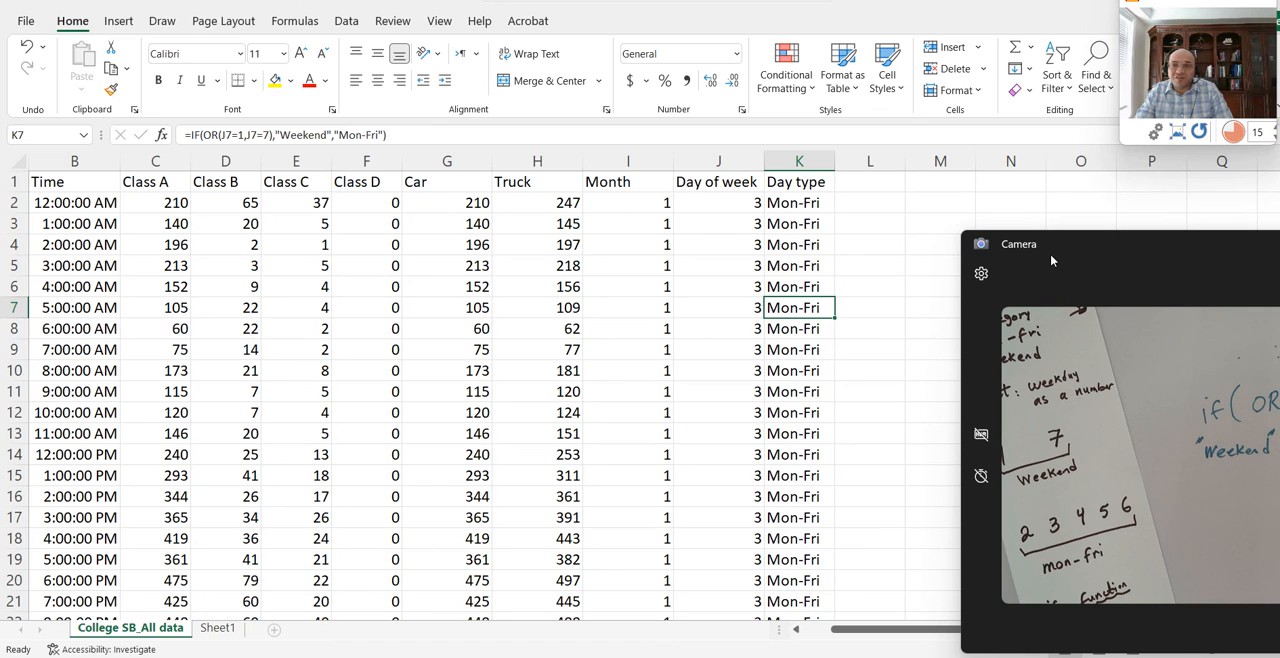